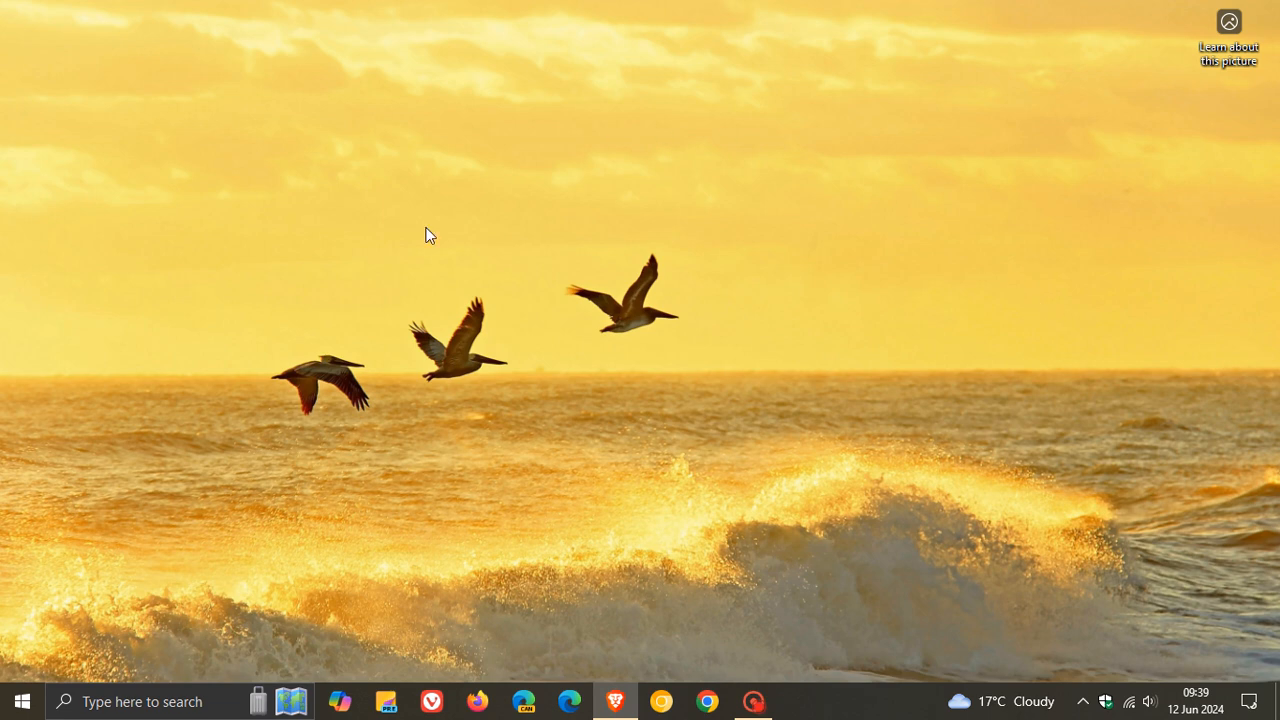
Reach the Windows Update page under Update & Security, showing the PC is up to date.
click(20, 700)
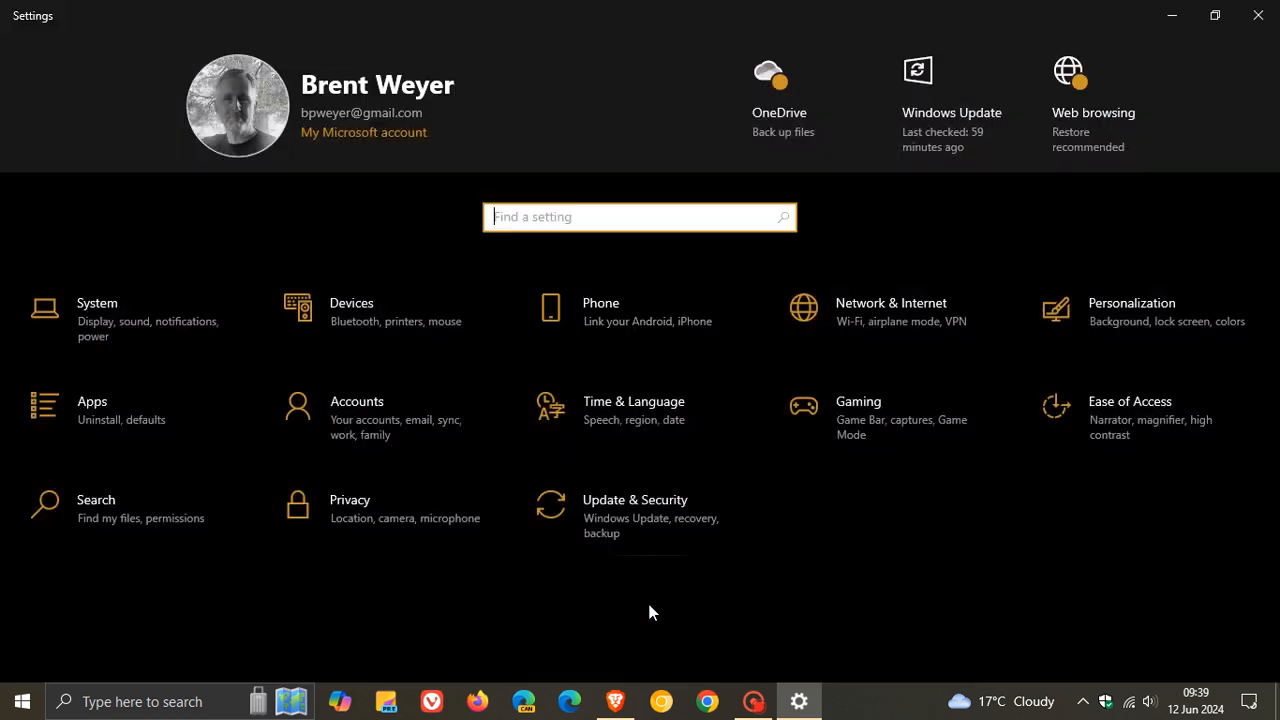
click(636, 500)
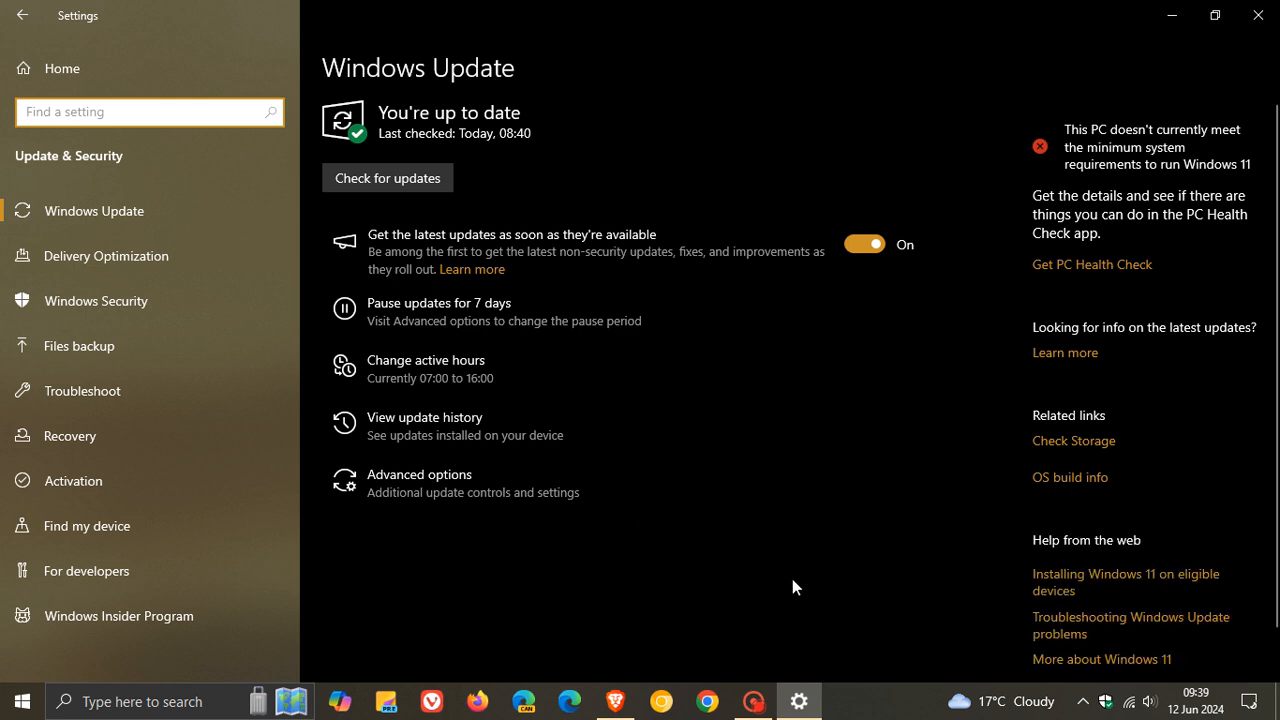
mouse_move(576, 148)
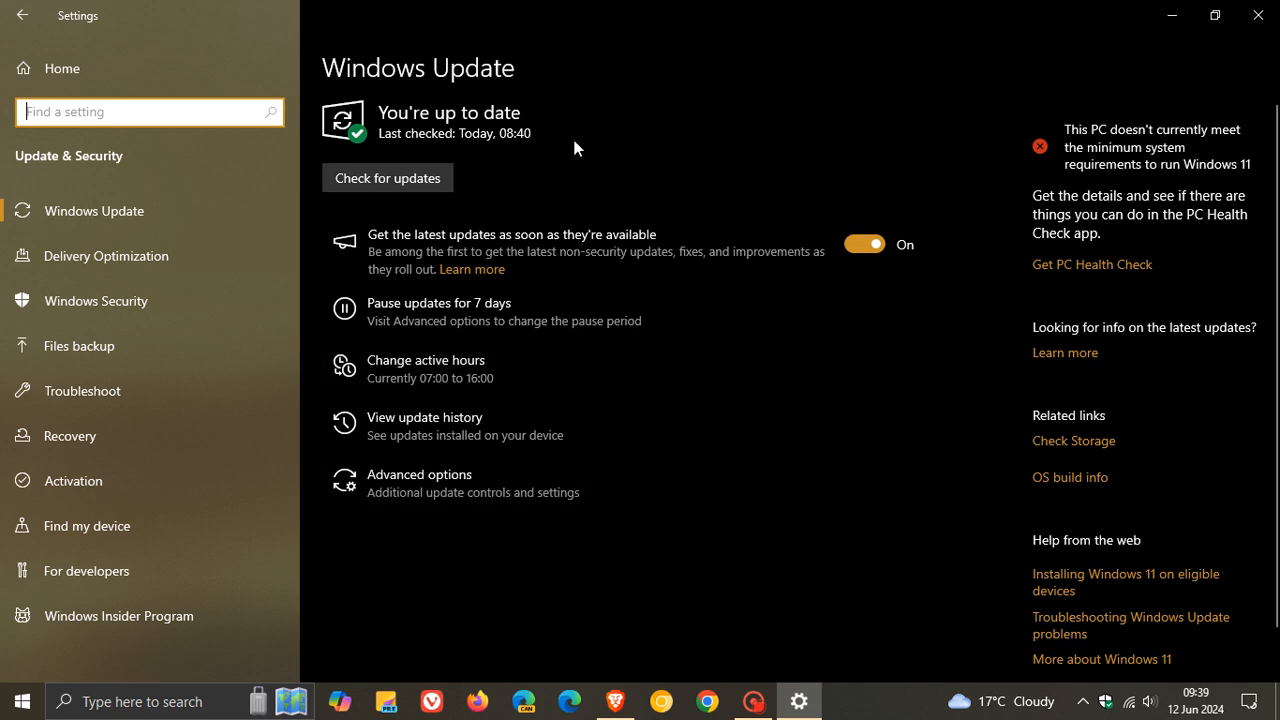
mouse_move(724, 164)
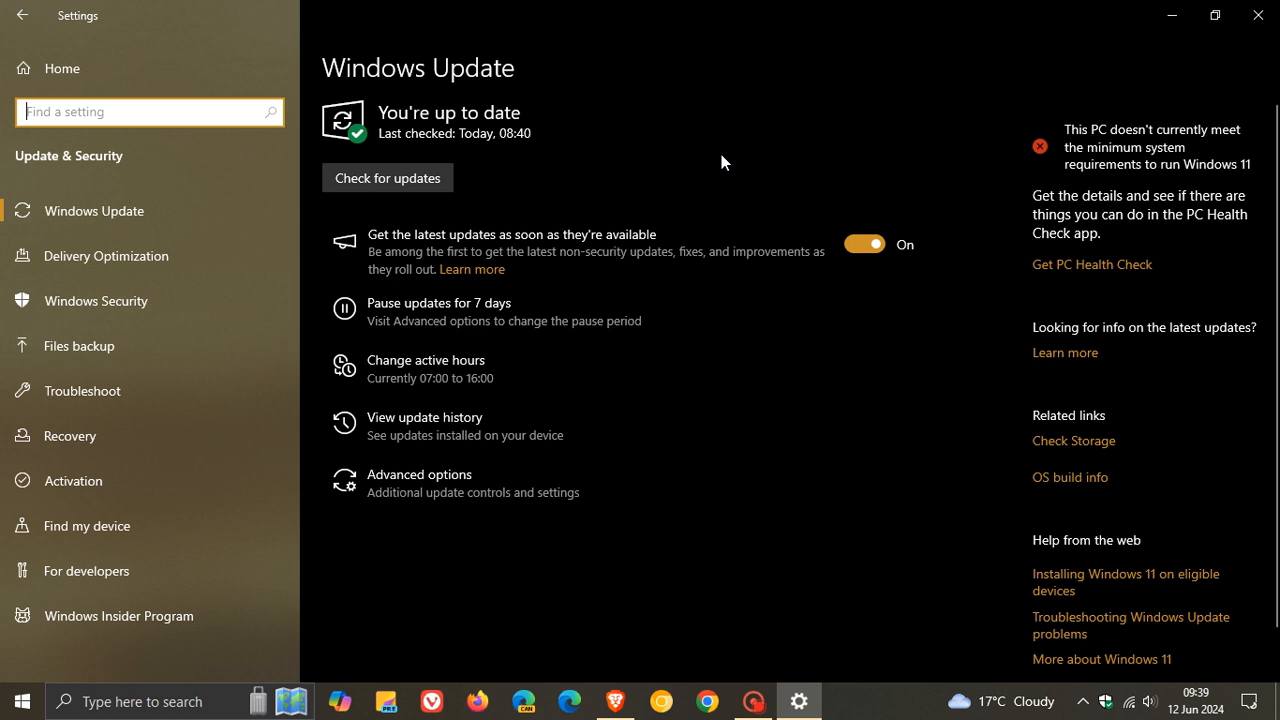
mouse_move(488, 420)
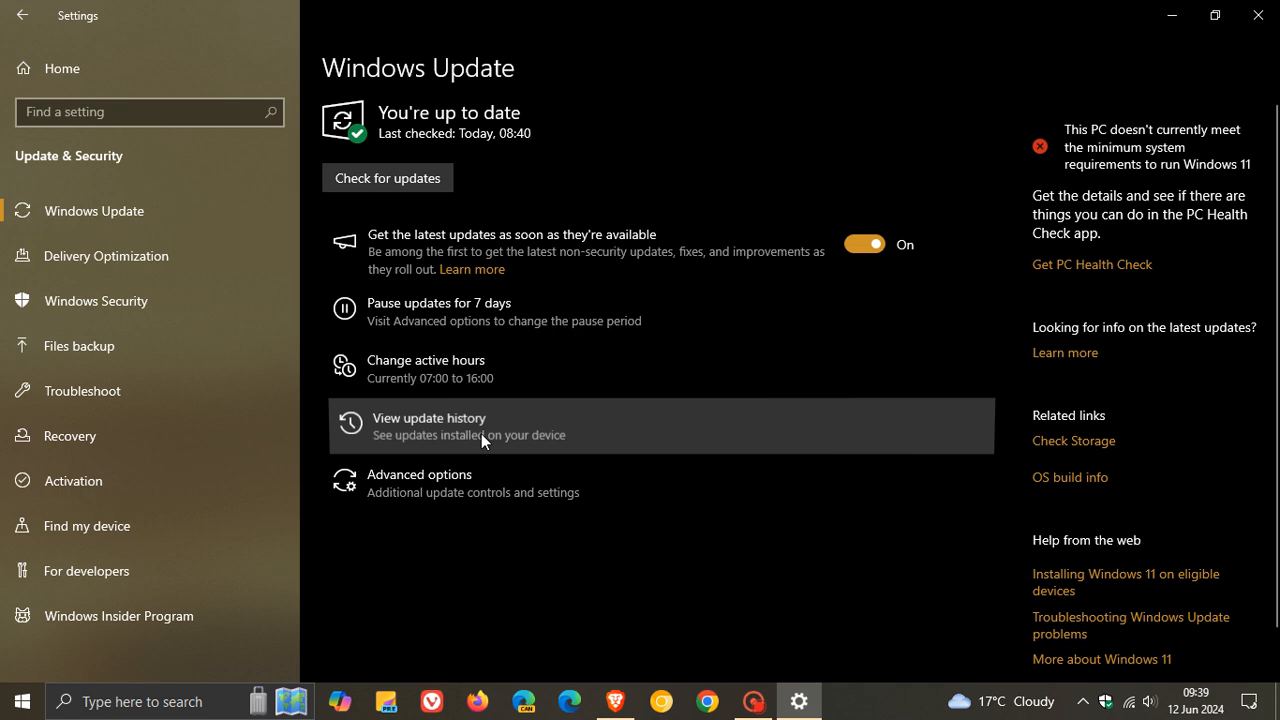
Show the update history where cumulative update KB5039211 is listed as installed on 12 Jun 2024.
click(428, 424)
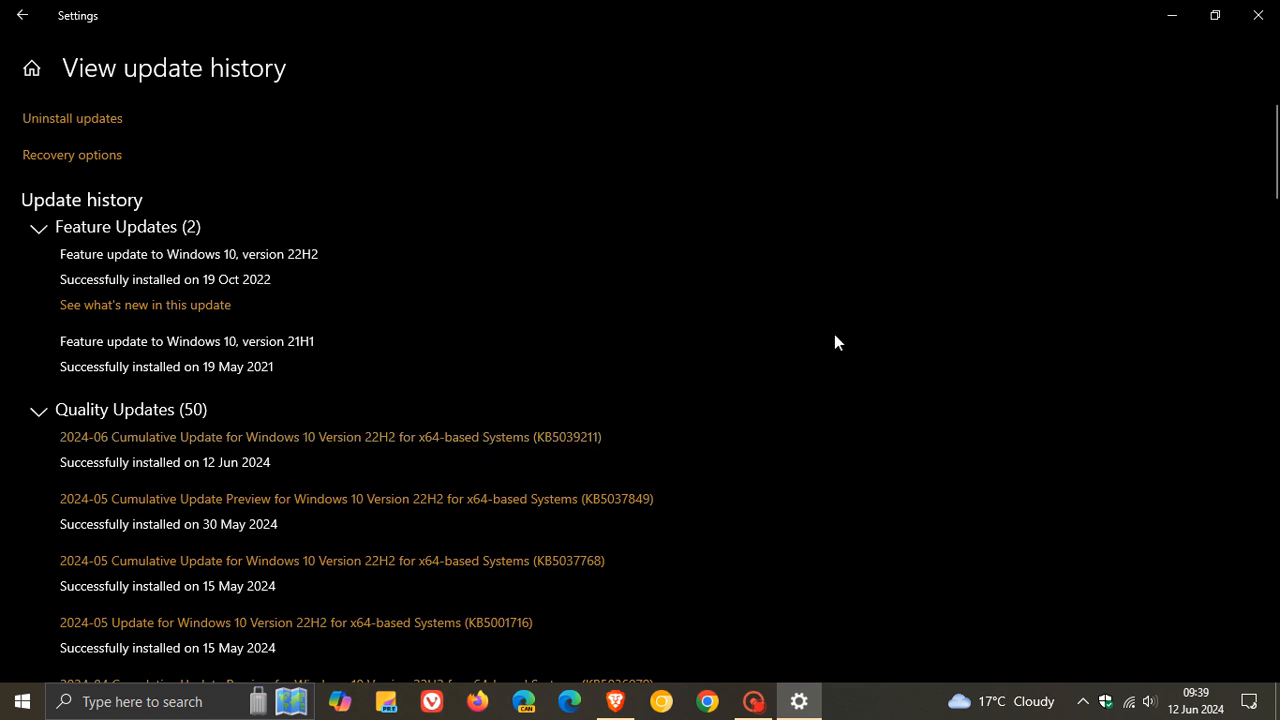
scroll(down, 3)
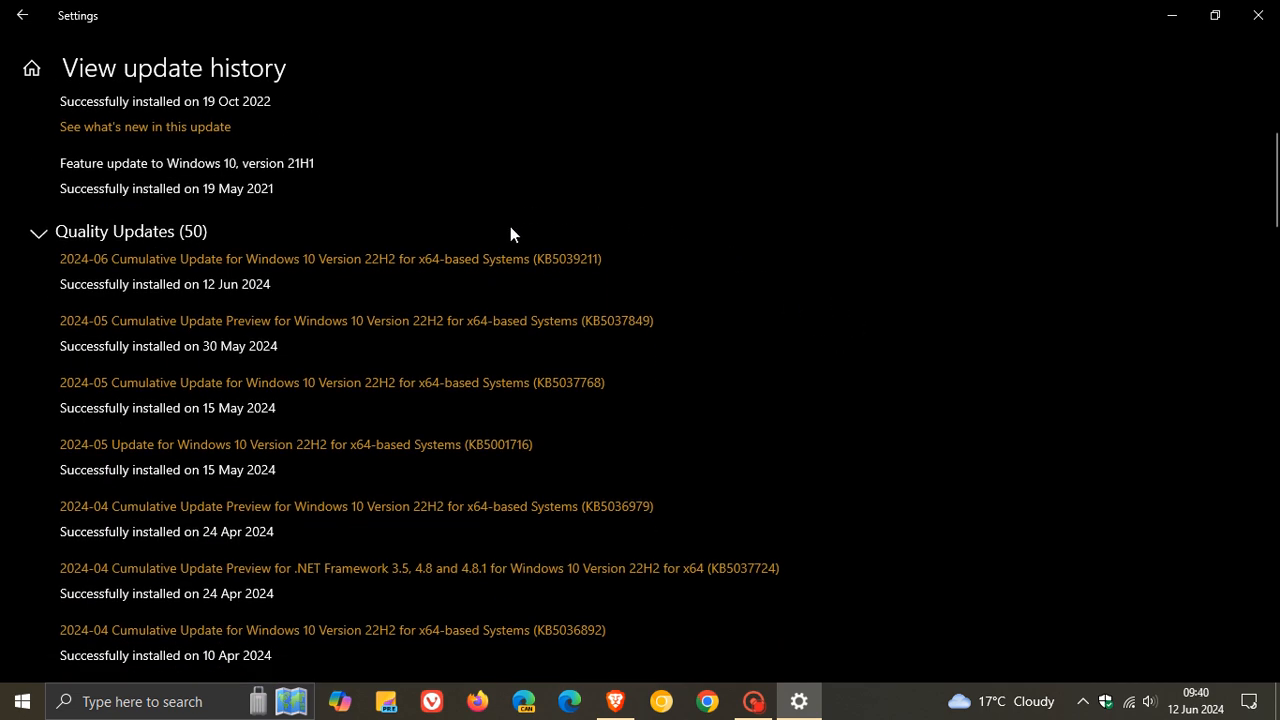
mouse_move(572, 296)
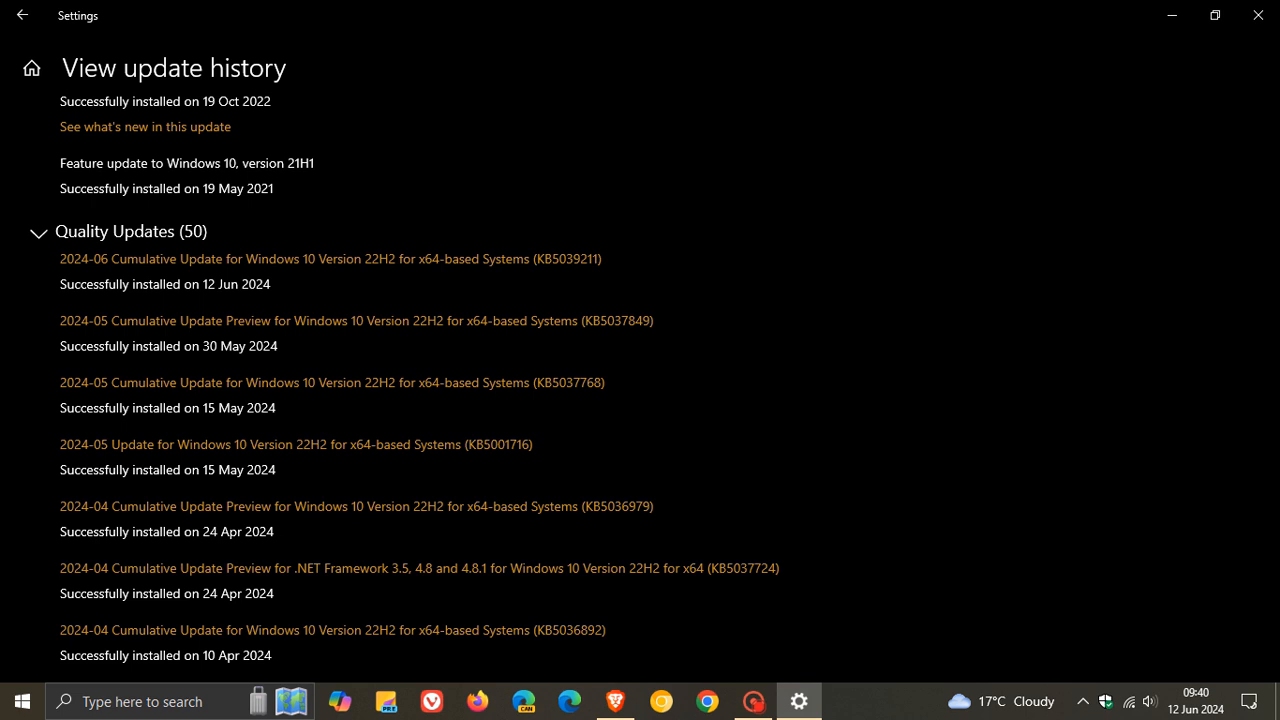
click(616, 700)
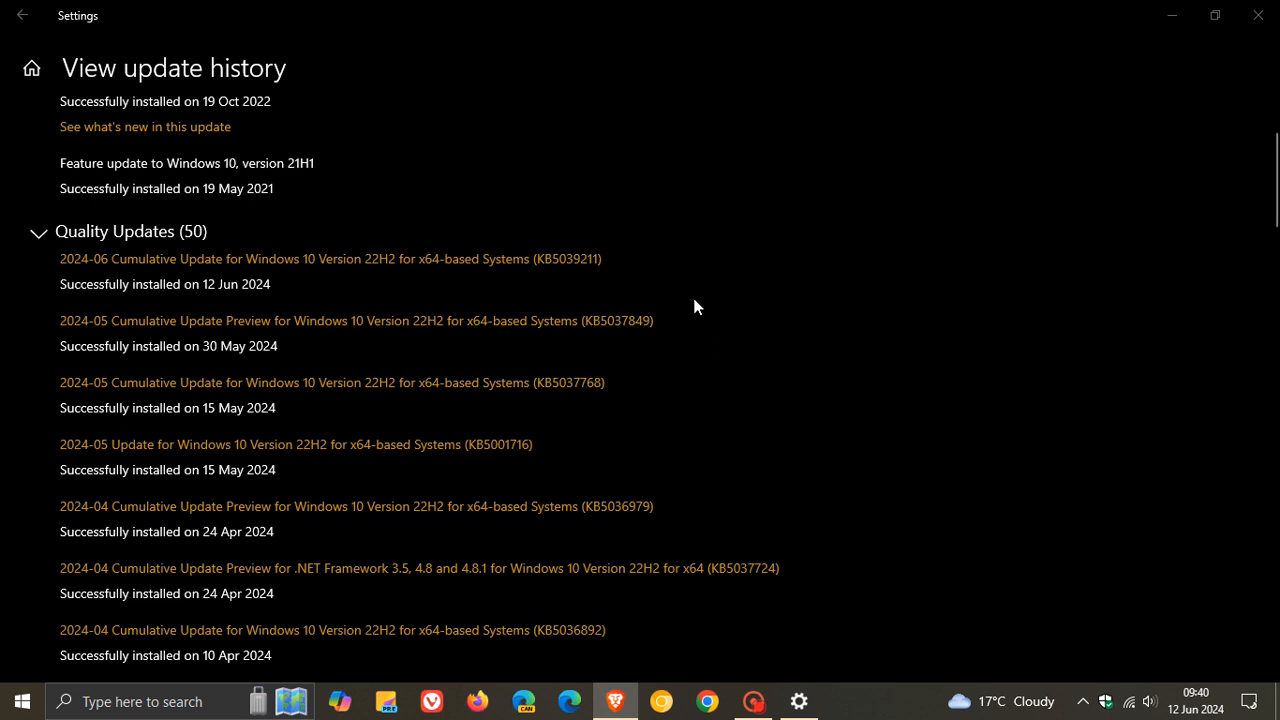
mouse_move(636, 358)
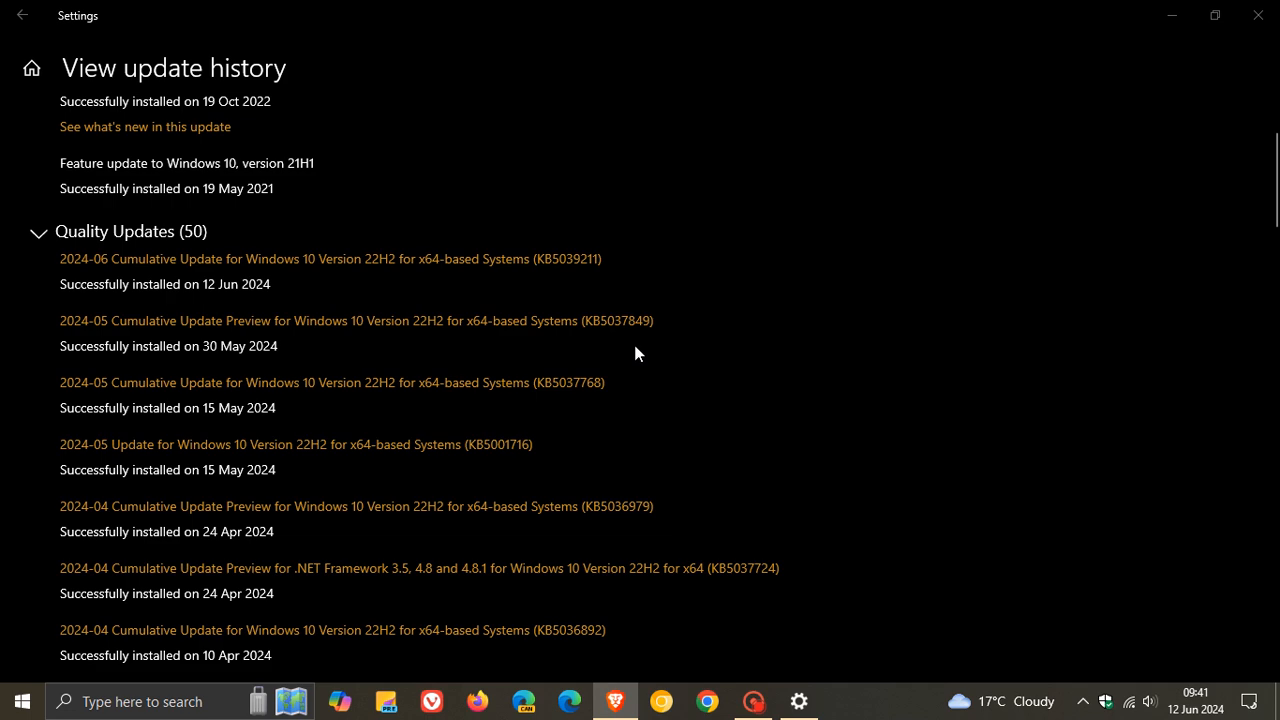
mouse_move(612, 350)
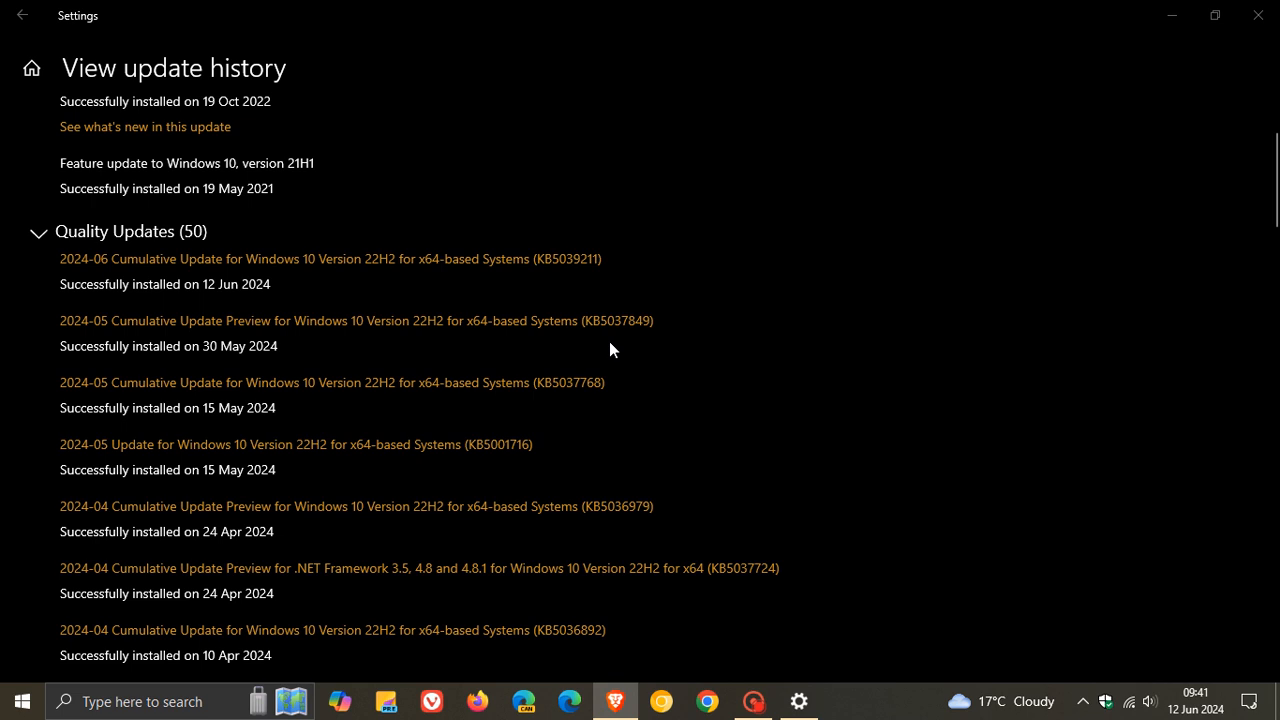
mouse_move(664, 332)
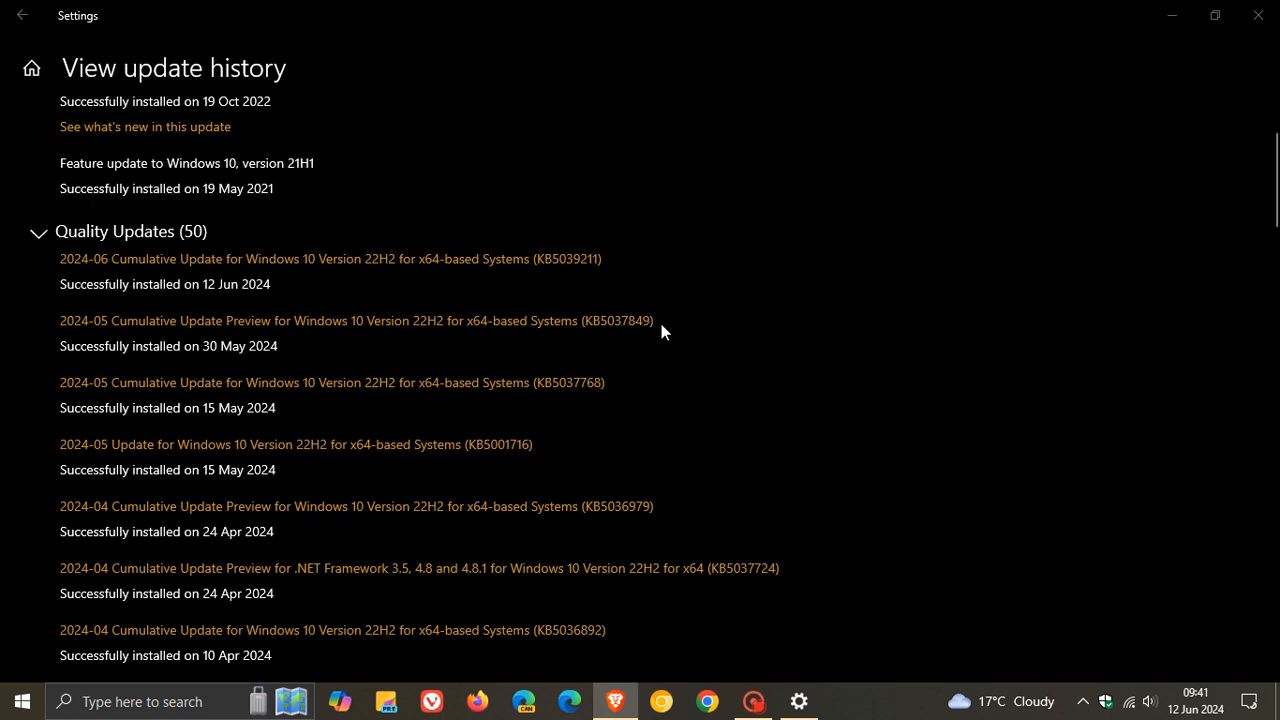
mouse_move(588, 250)
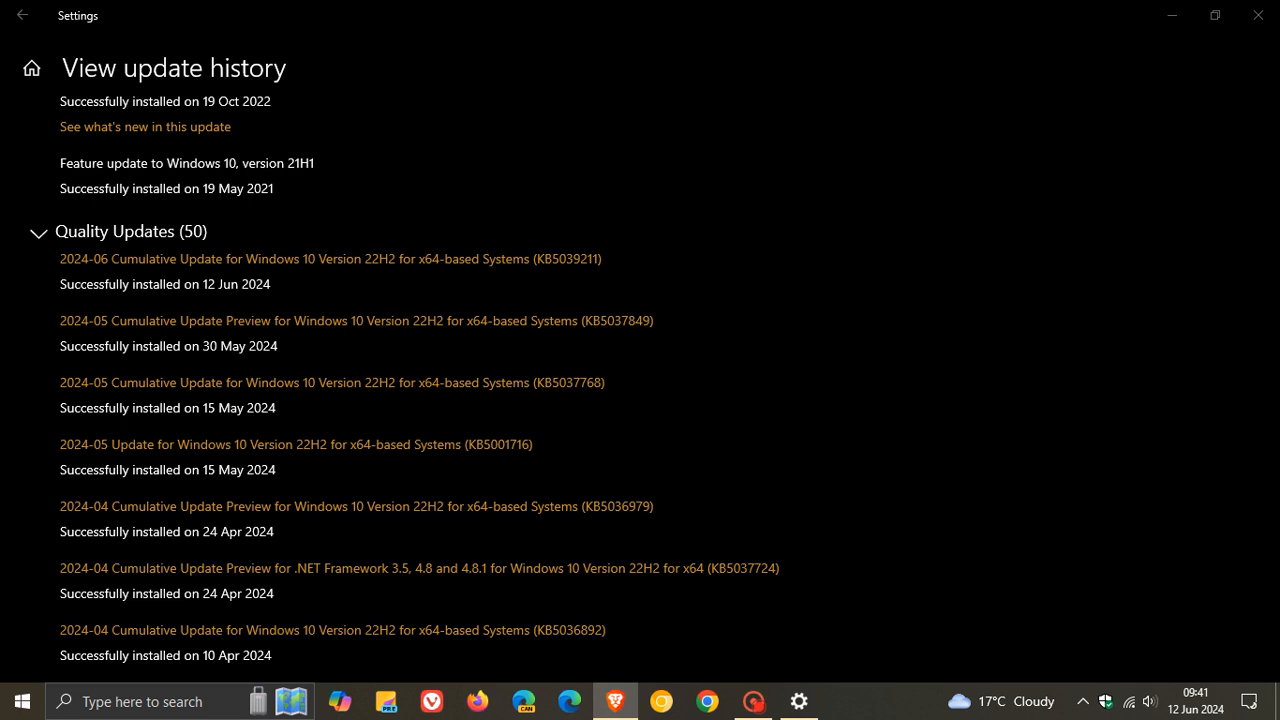
mouse_move(548, 336)
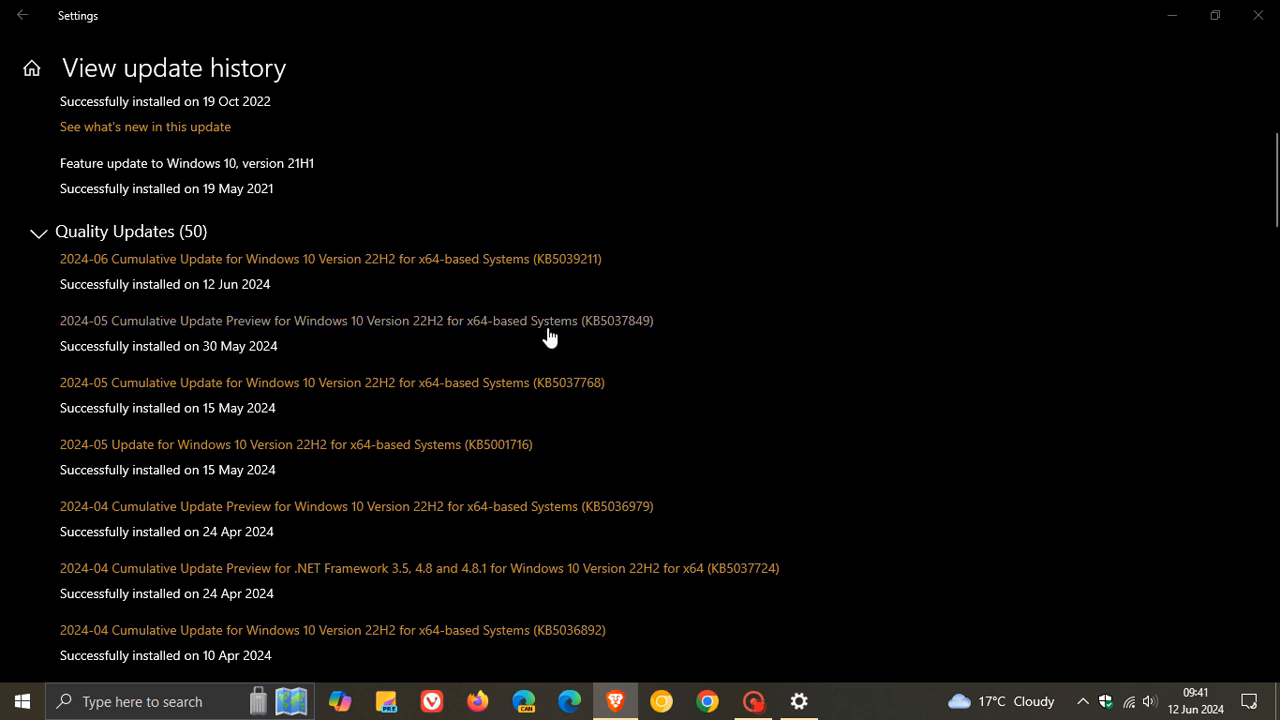
mouse_move(656, 356)
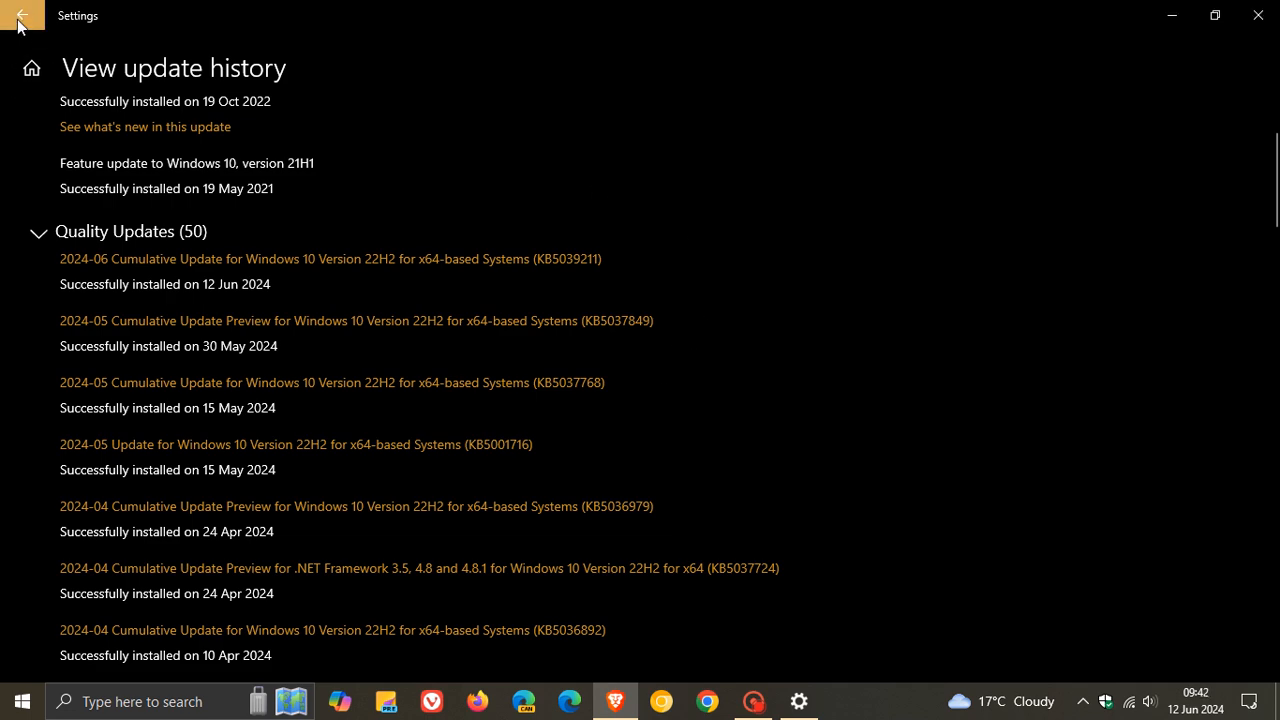
Return from the update history to the Settings home overview.
click(22, 16)
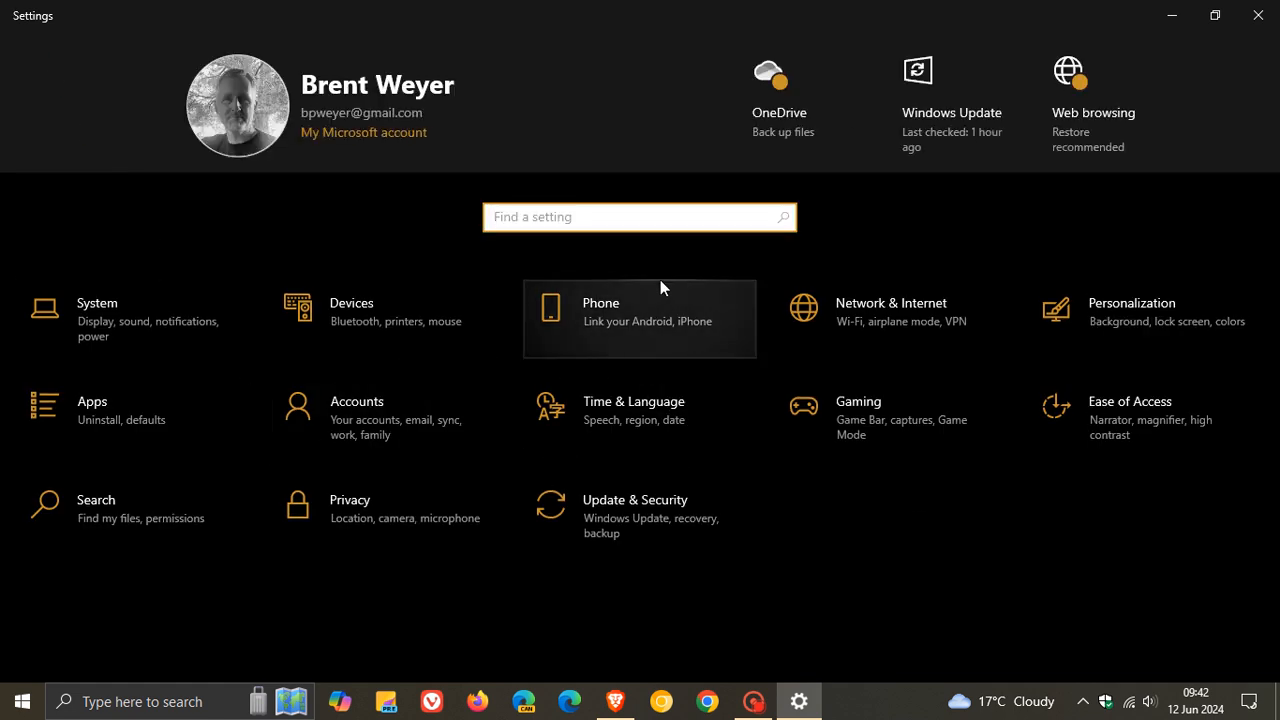
mouse_move(706, 290)
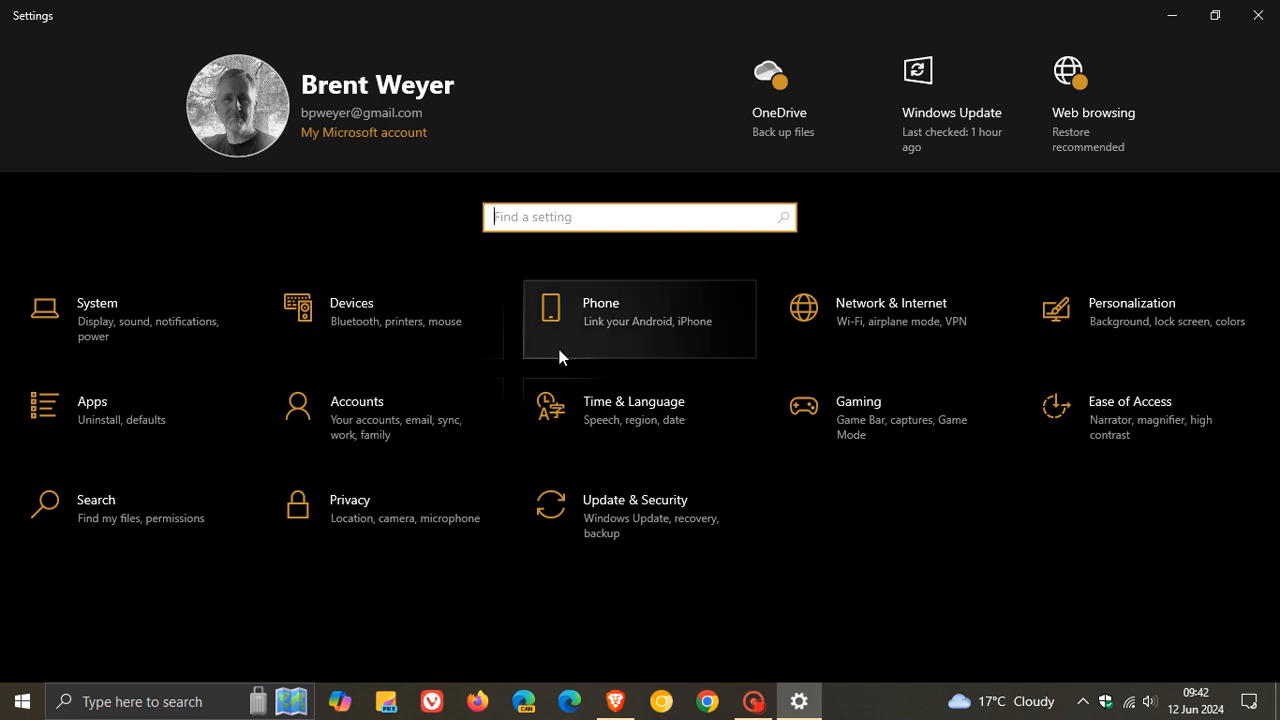
mouse_move(610, 304)
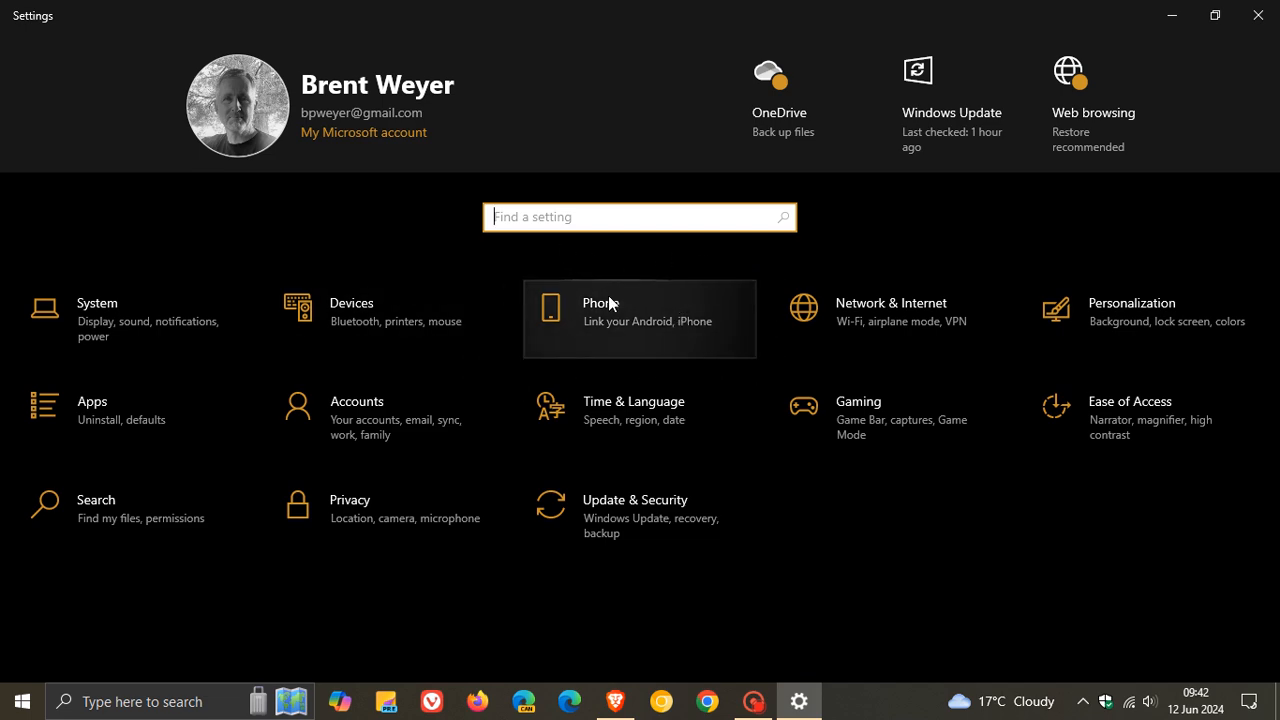
mouse_move(604, 338)
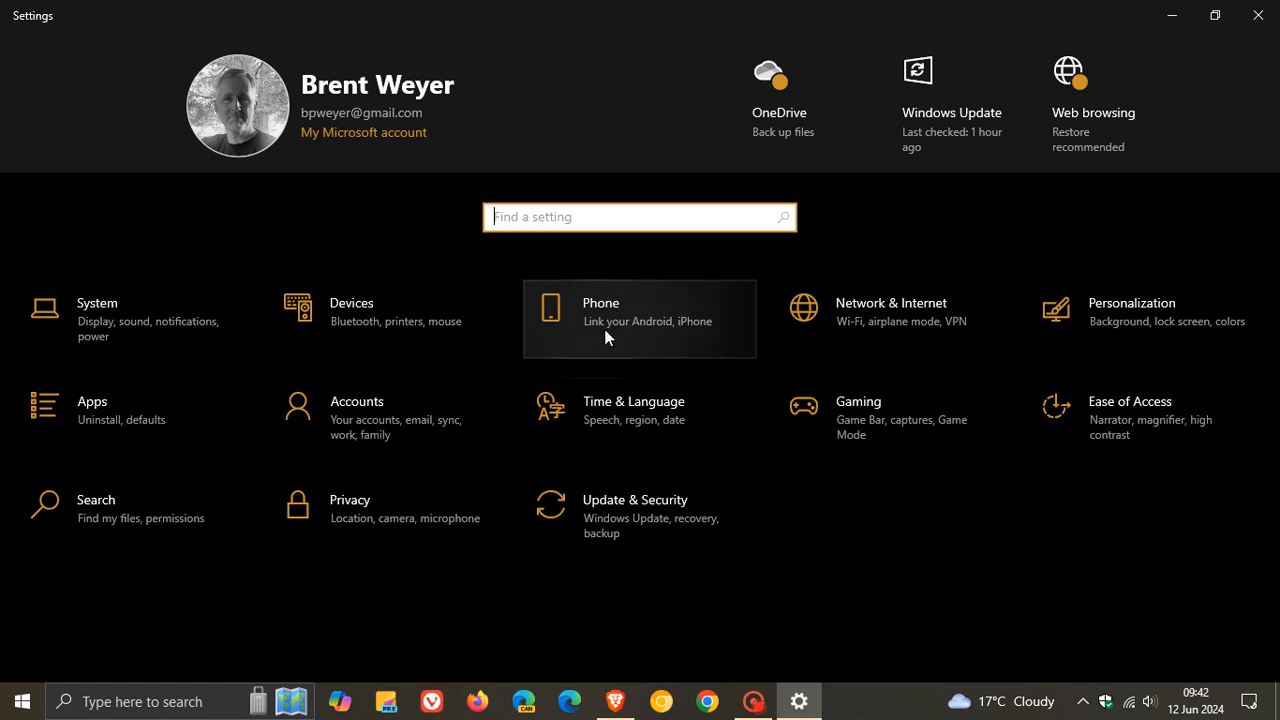
mouse_move(644, 336)
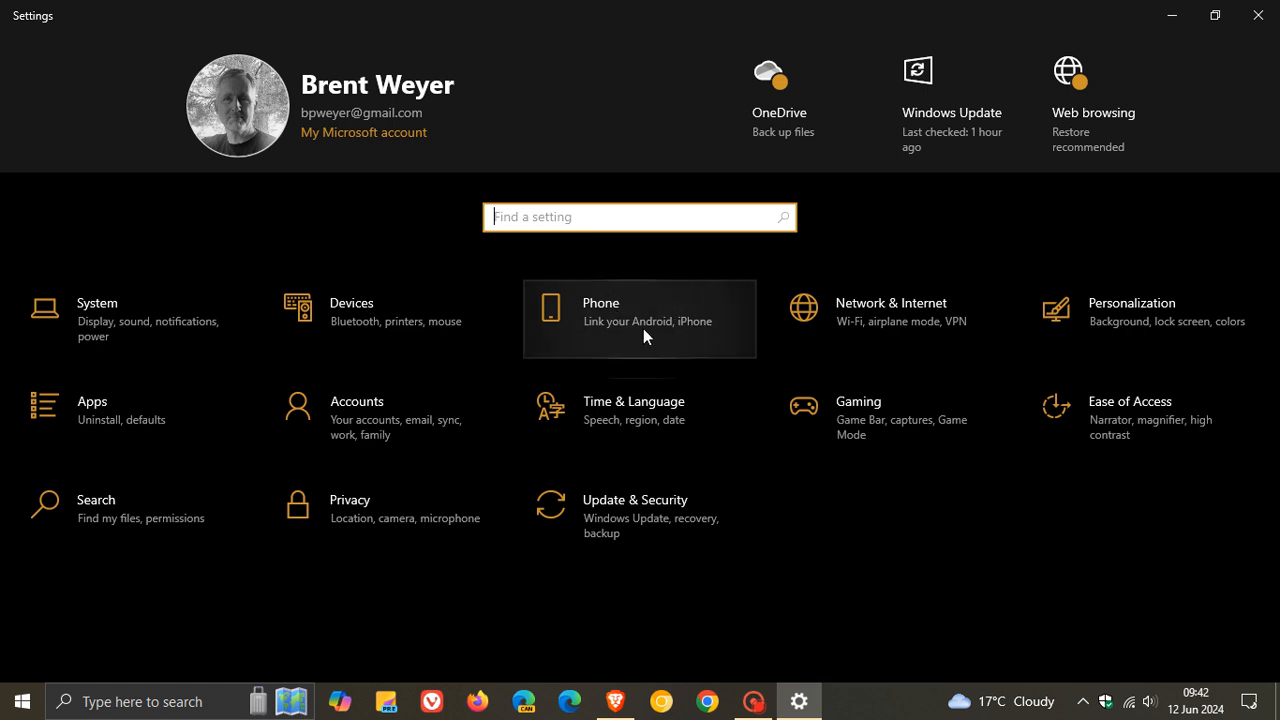
mouse_move(604, 340)
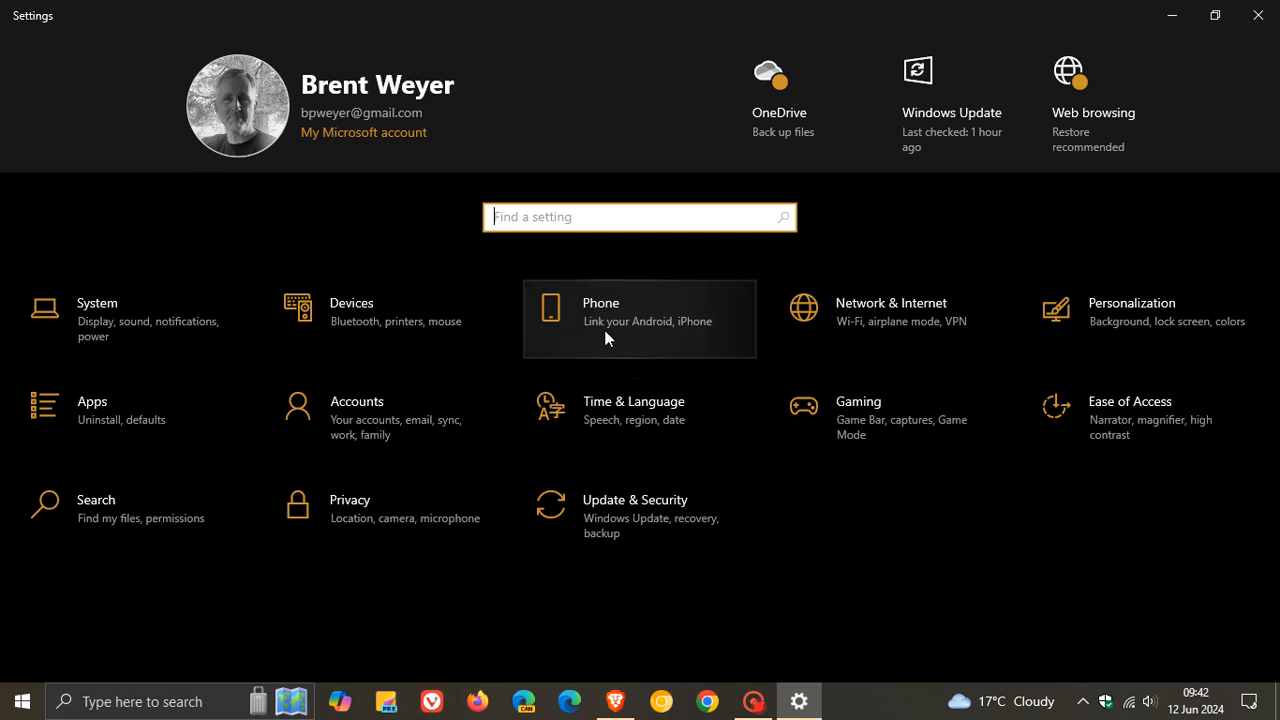
mouse_move(656, 328)
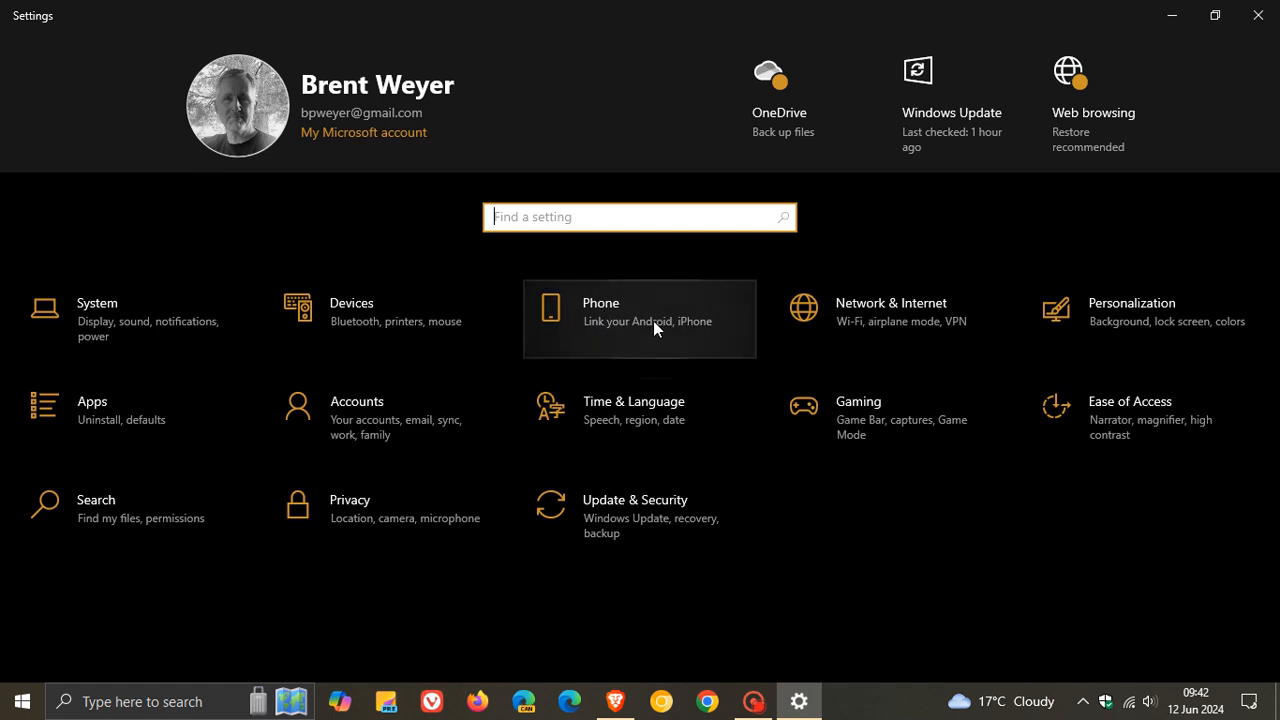
mouse_move(656, 322)
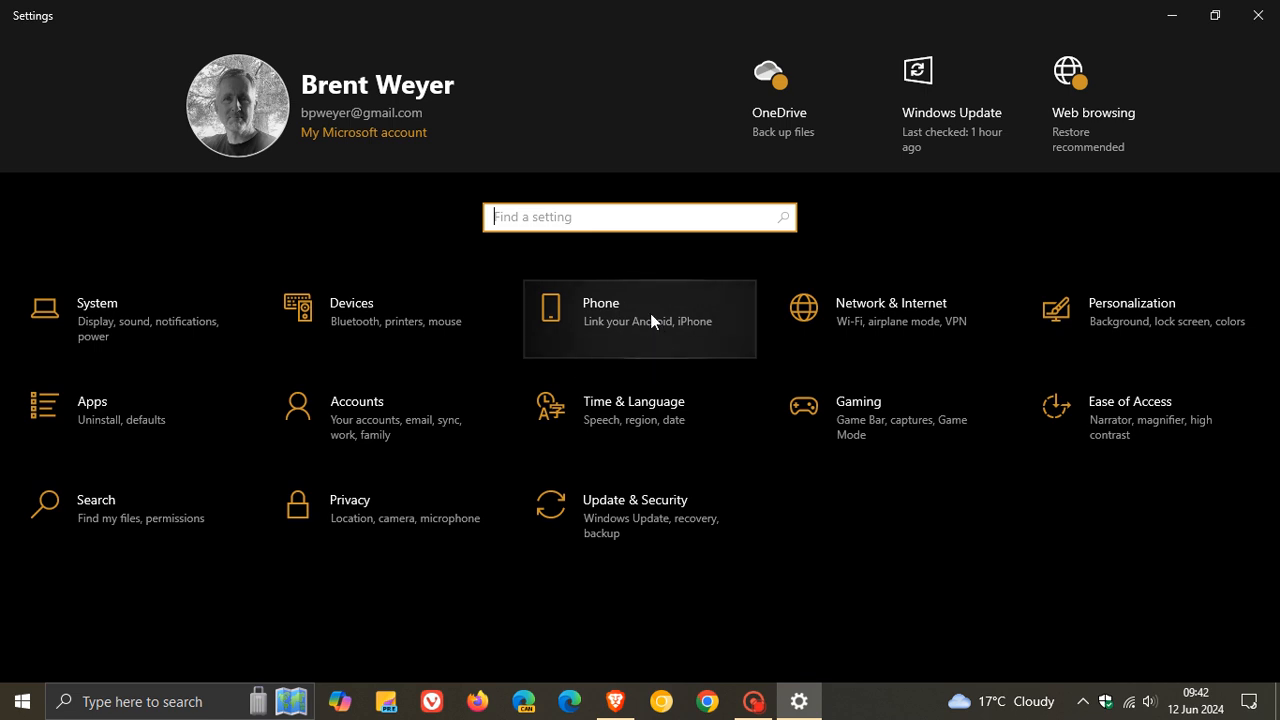
mouse_move(630, 318)
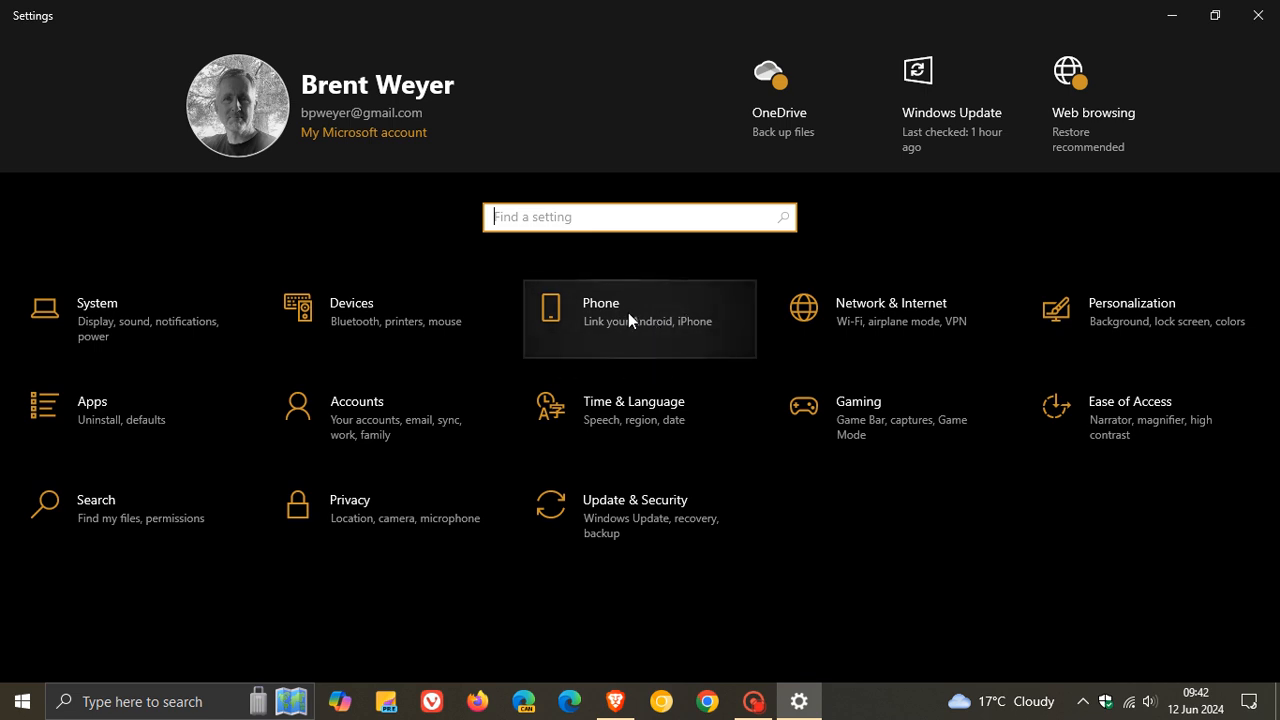
mouse_move(630, 324)
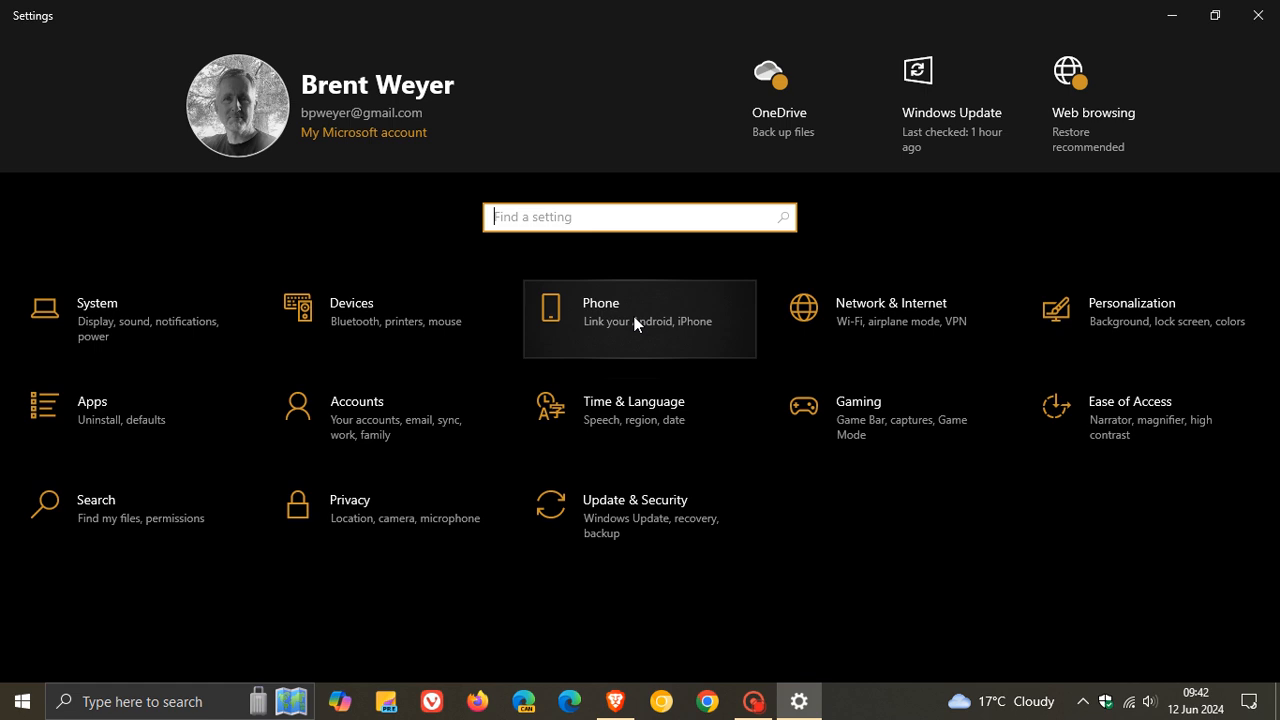
mouse_move(640, 322)
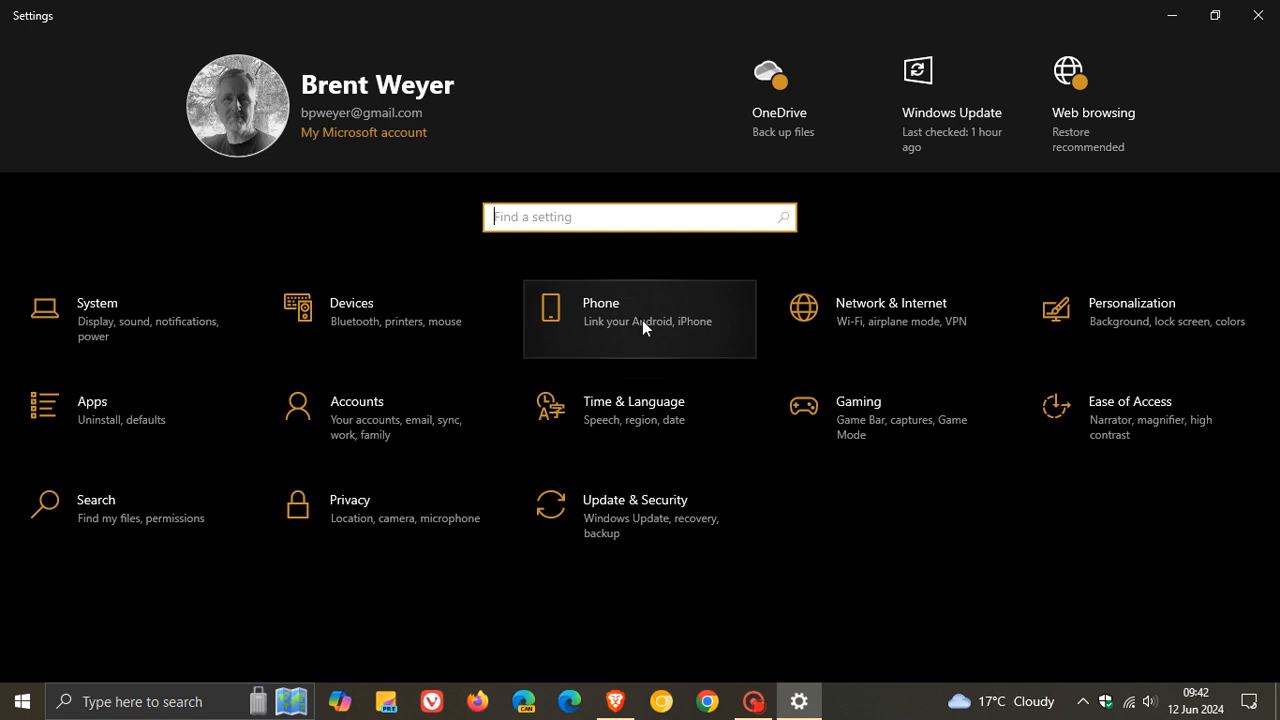
mouse_move(668, 318)
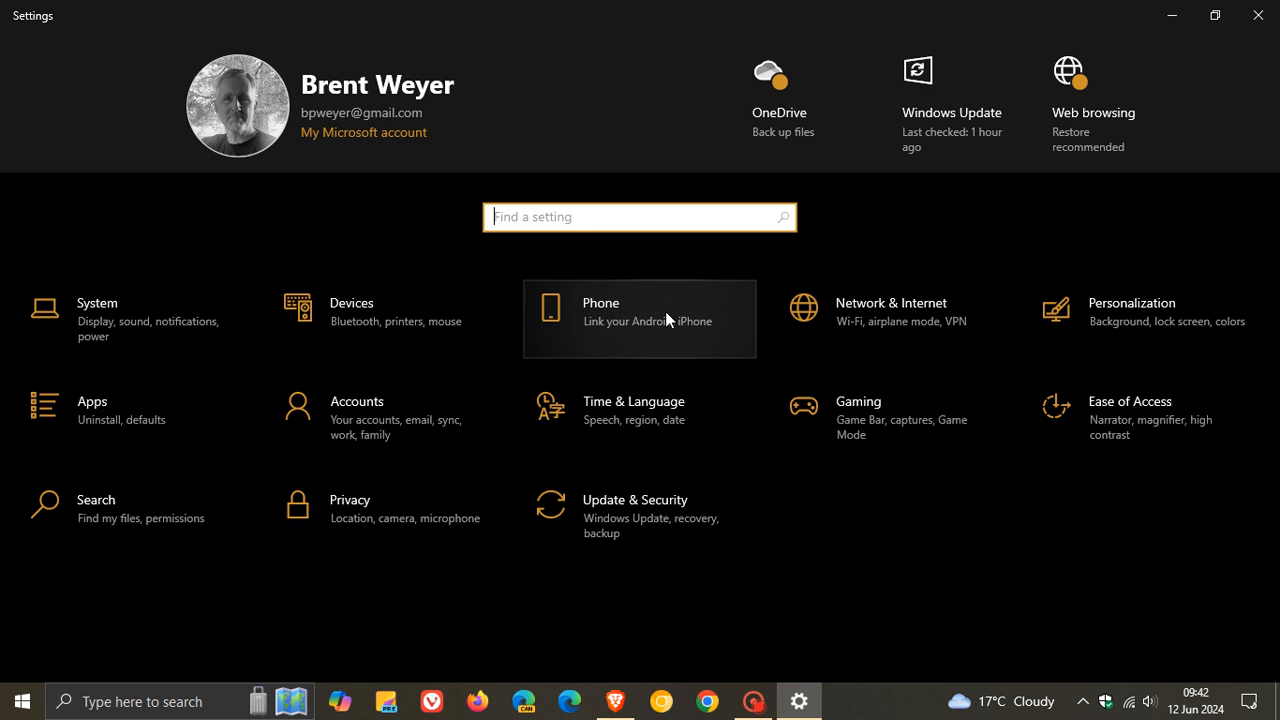
mouse_move(644, 324)
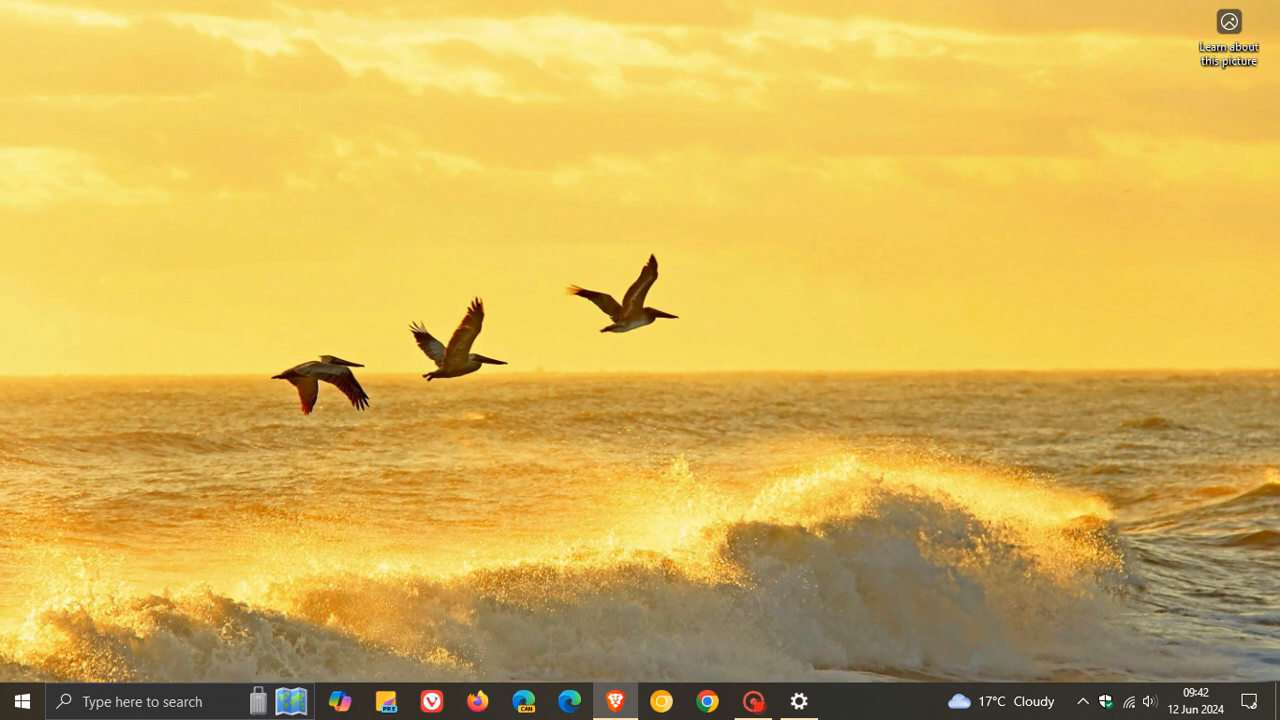
mouse_move(198, 660)
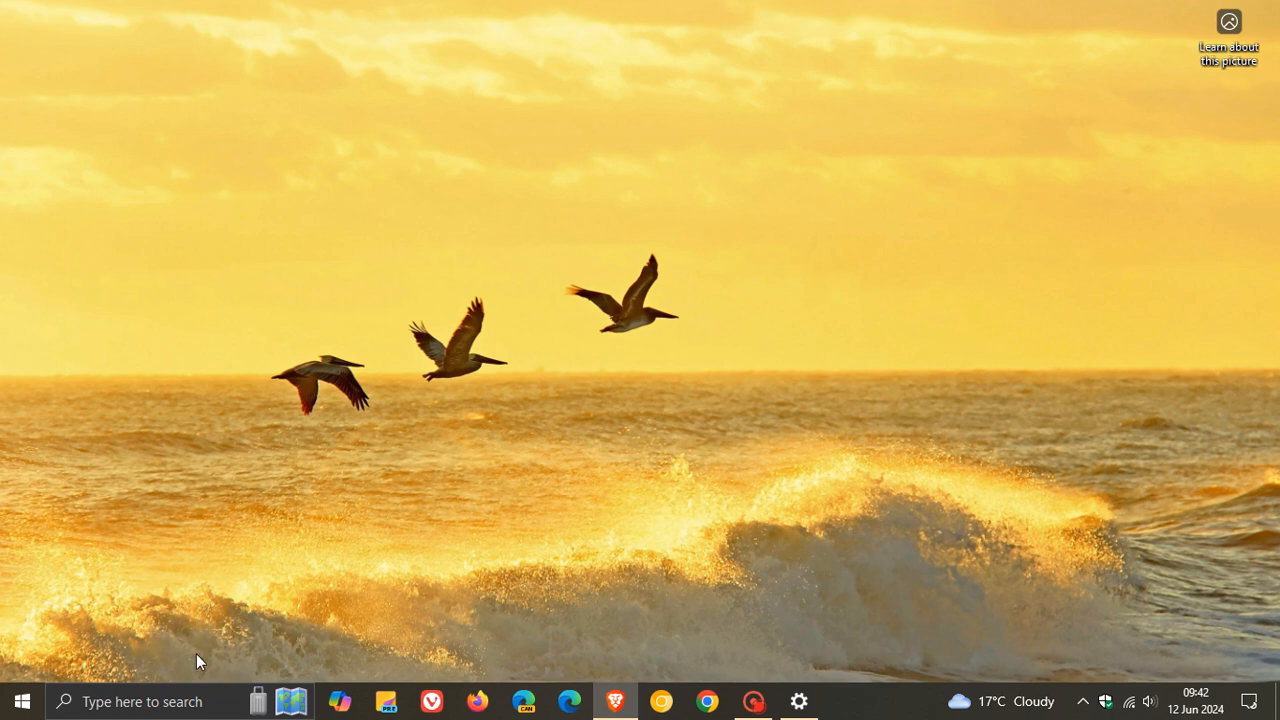
Run winver from Windows Search to bring up the About Windows dialog.
click(140, 700)
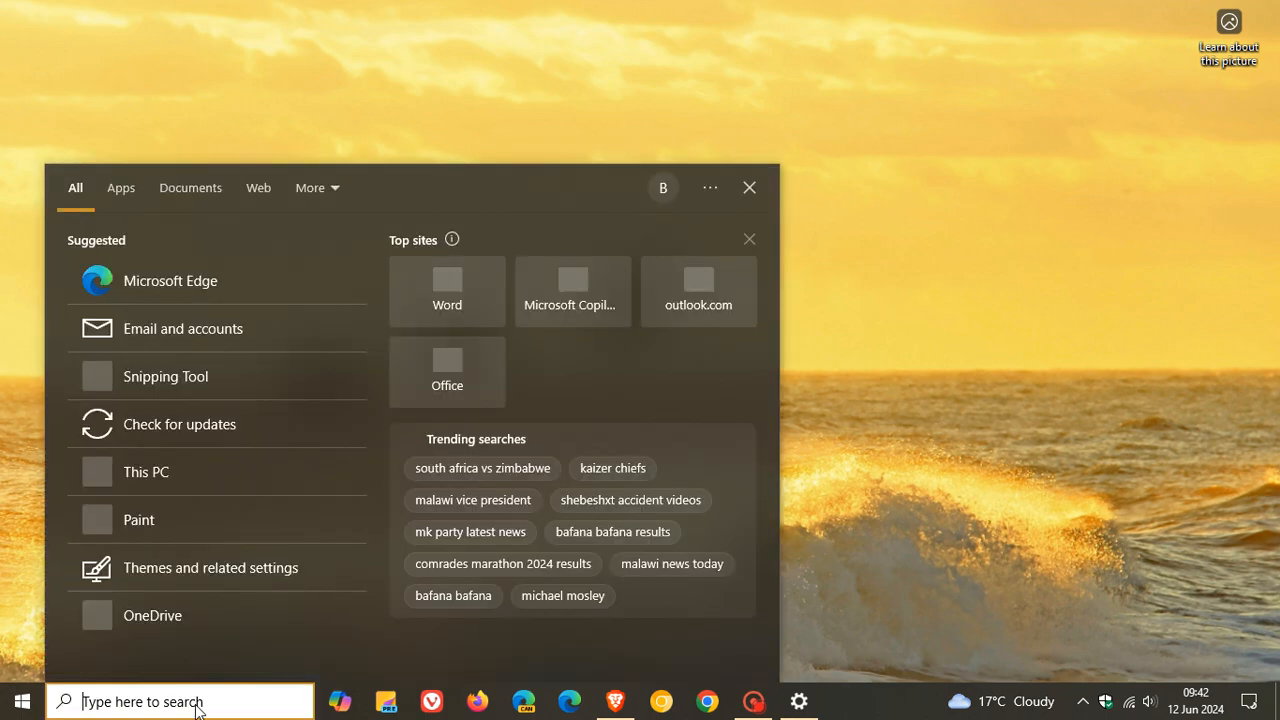
text(winver)
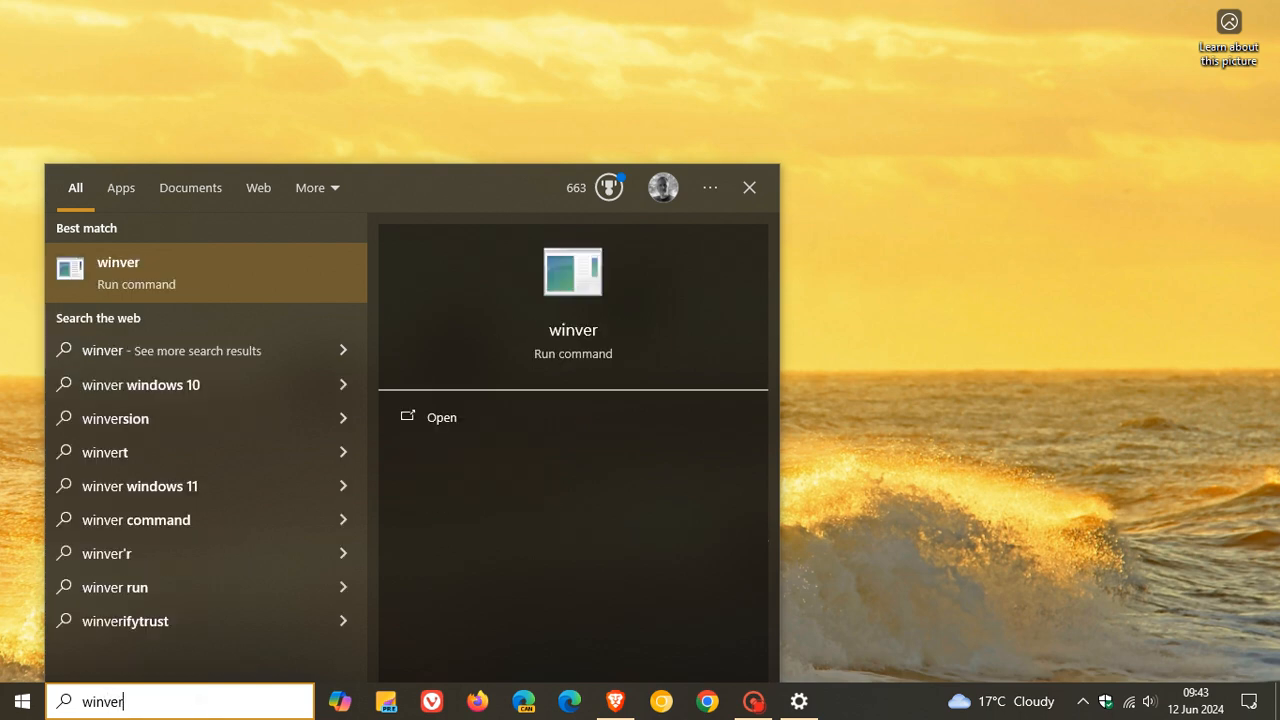
click(118, 272)
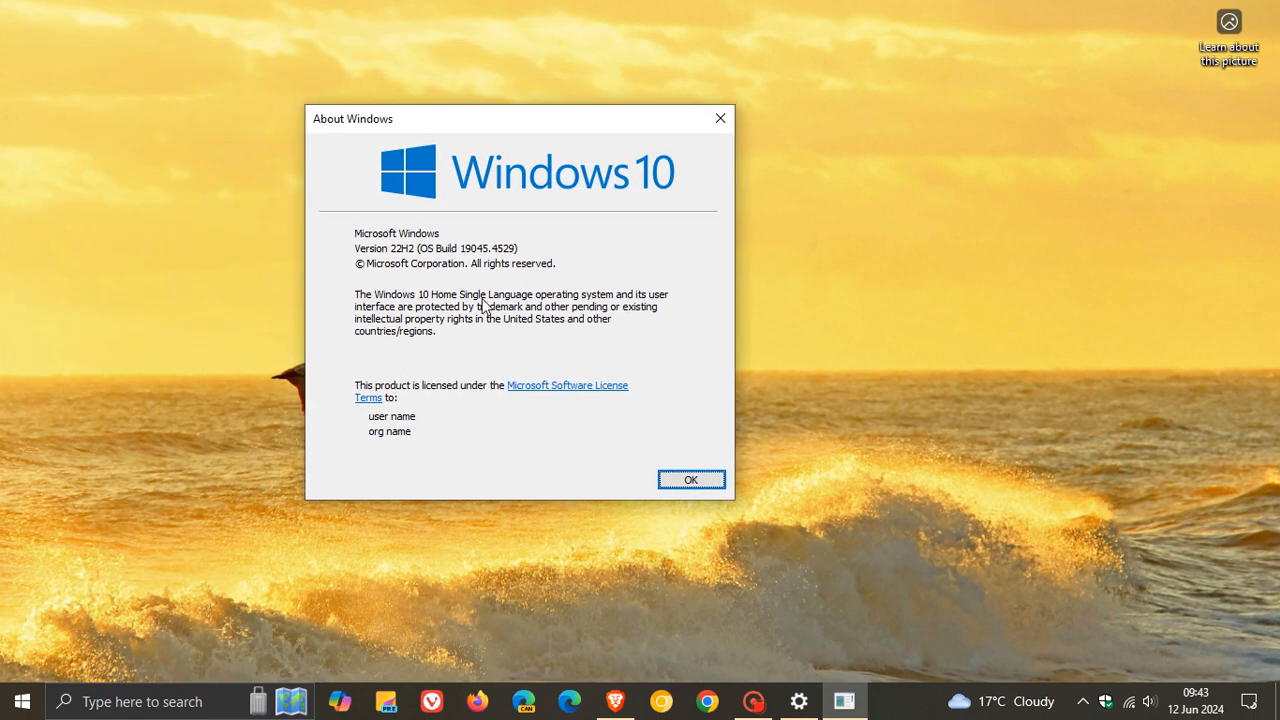
mouse_move(476, 284)
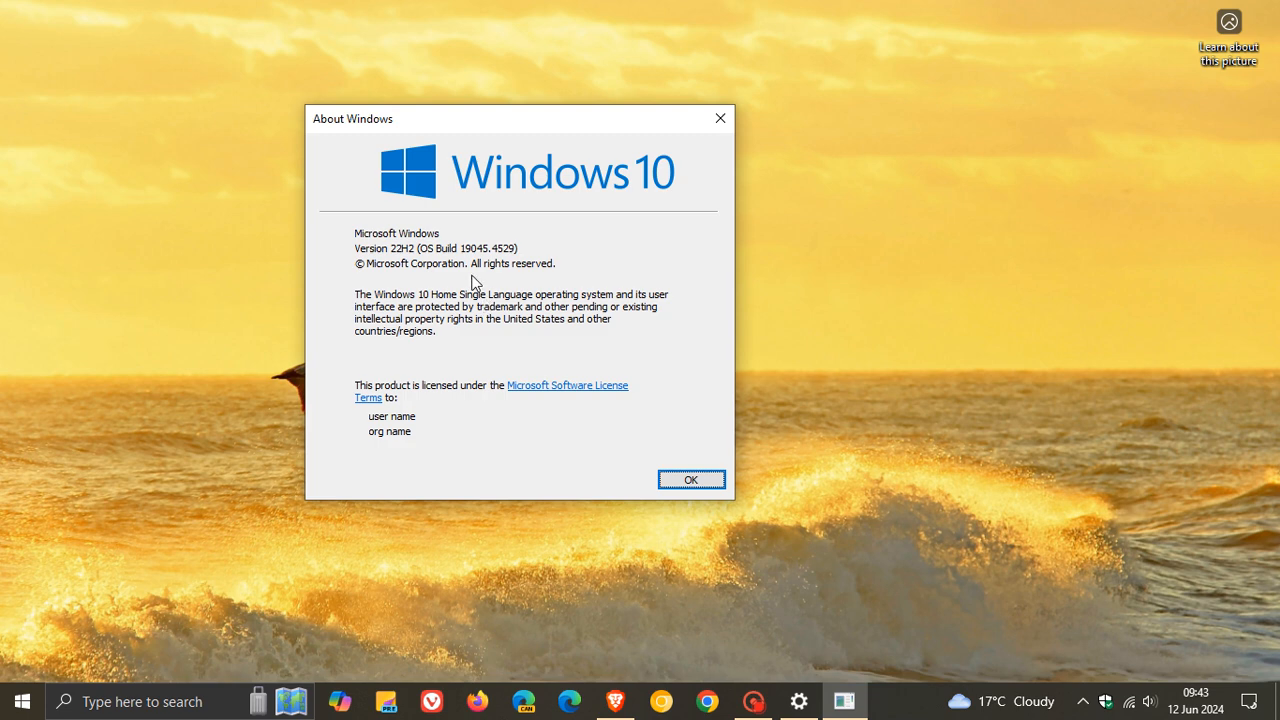
mouse_move(476, 272)
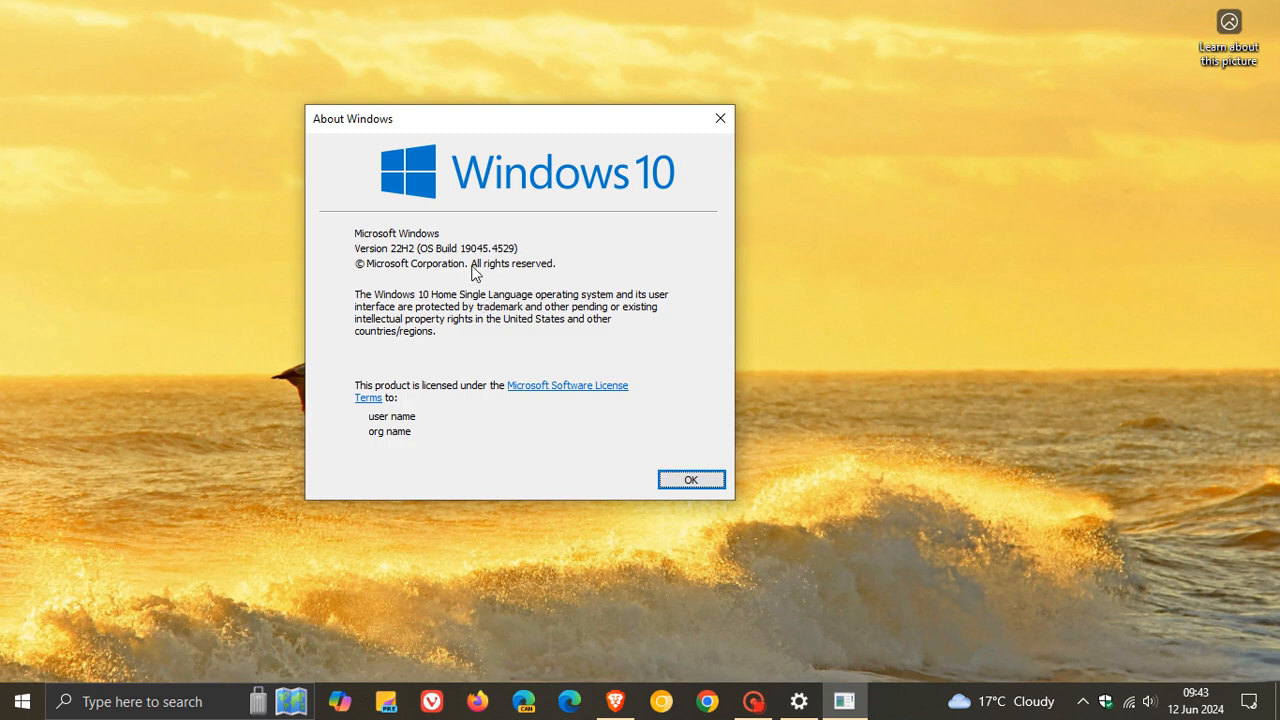
mouse_move(690, 480)
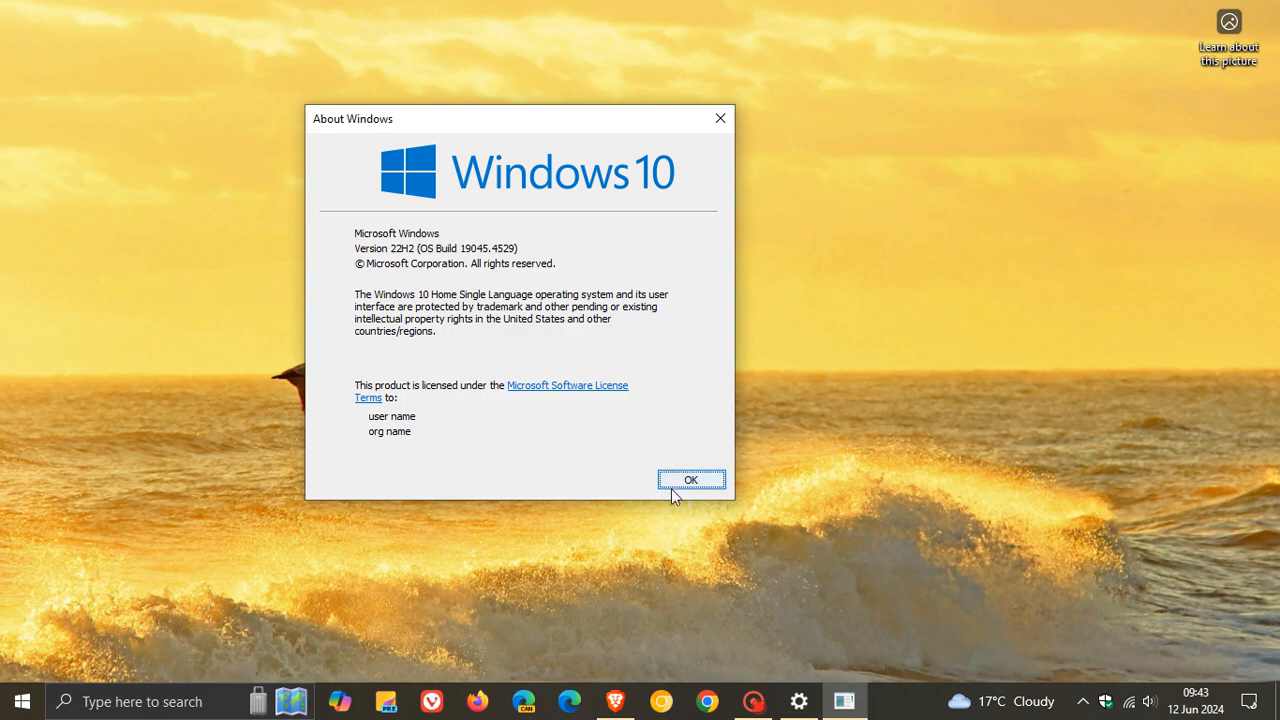
Dismiss About Windows after confirming version 22H2, OS build 19045.4529.
click(692, 480)
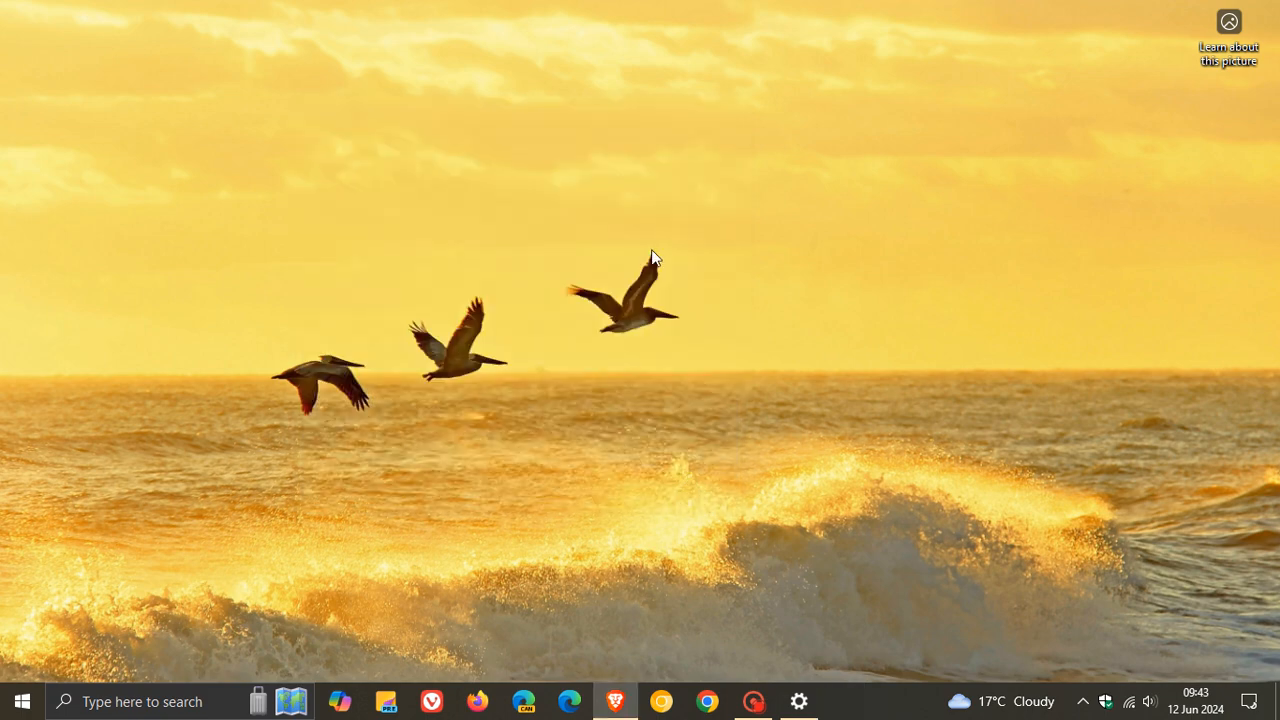
mouse_move(840, 212)
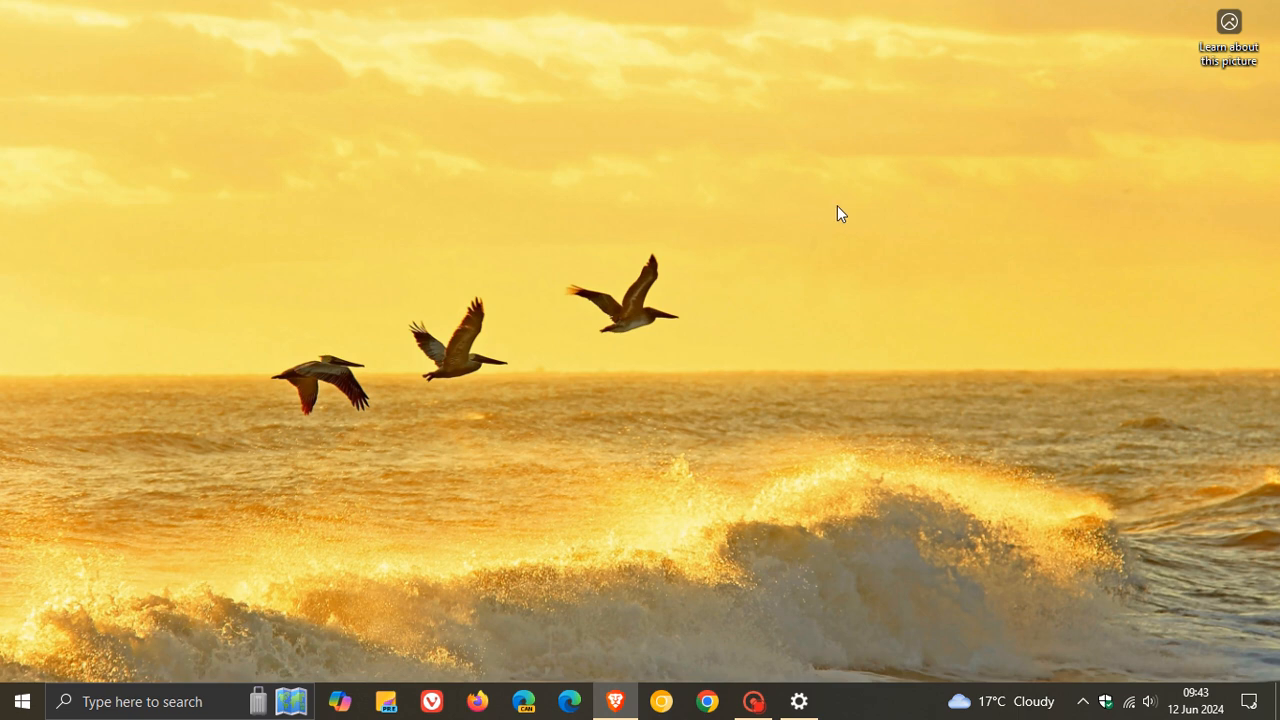
mouse_move(872, 206)
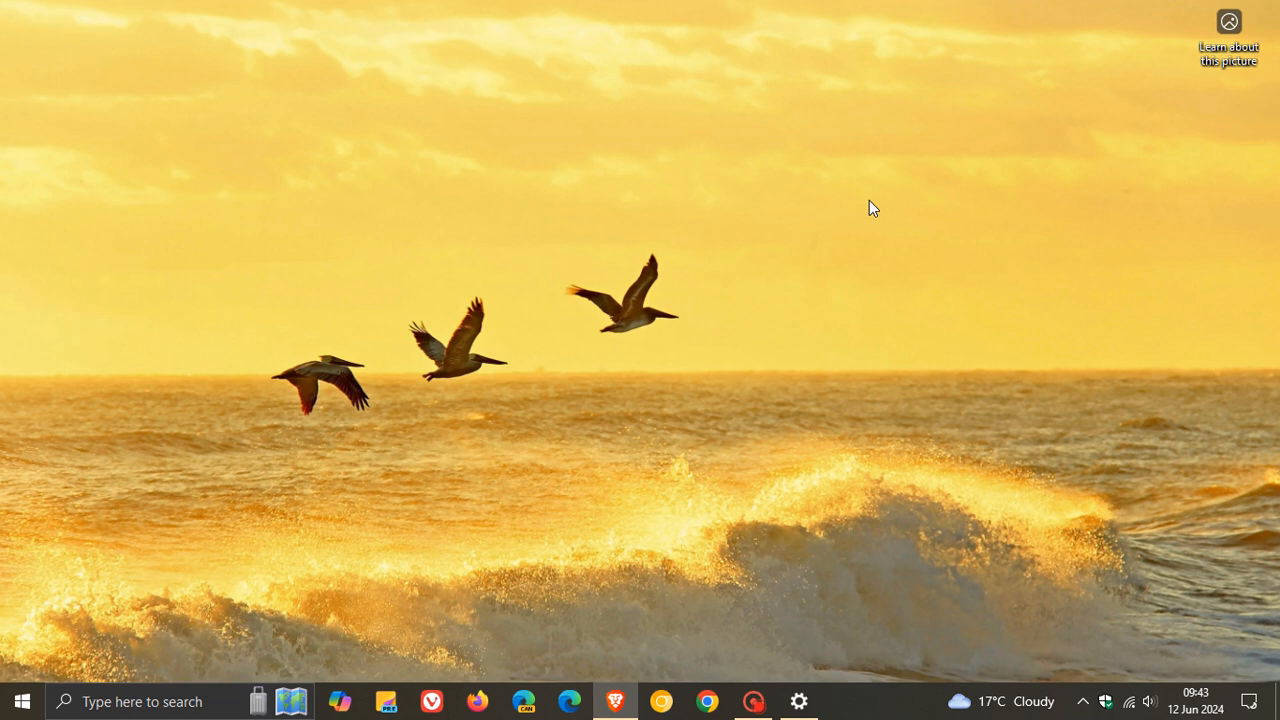
mouse_move(768, 240)
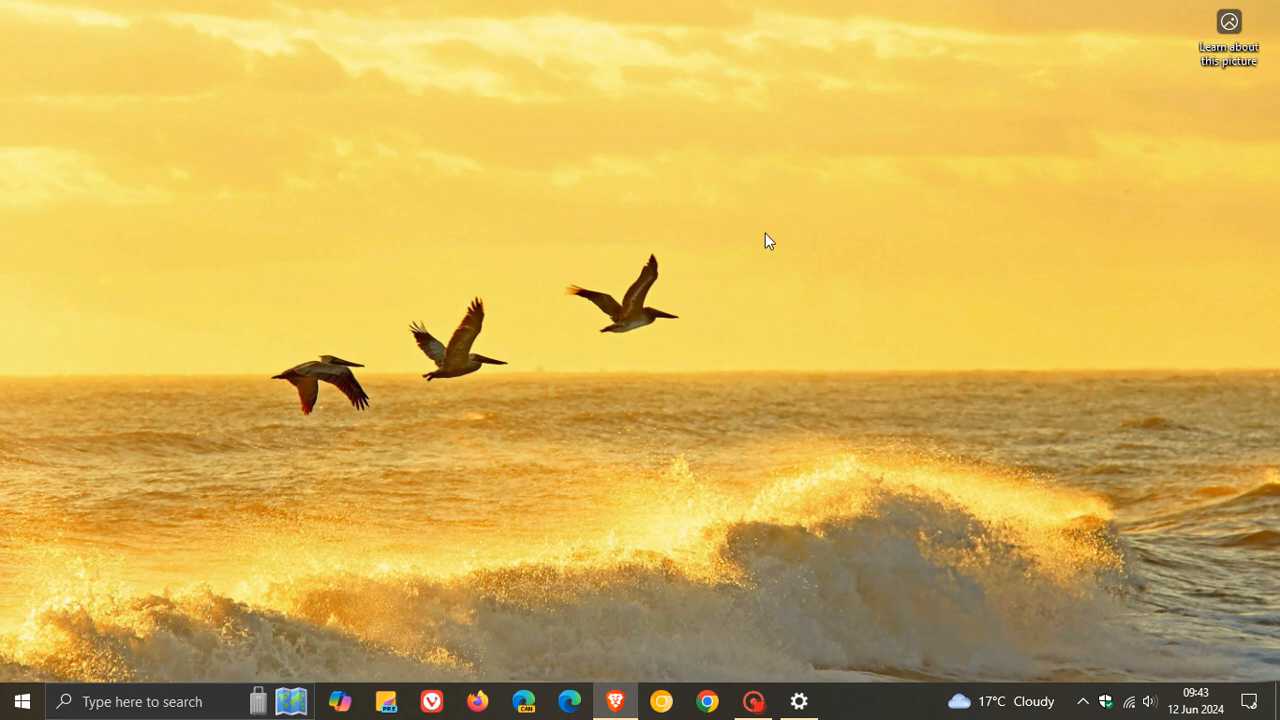